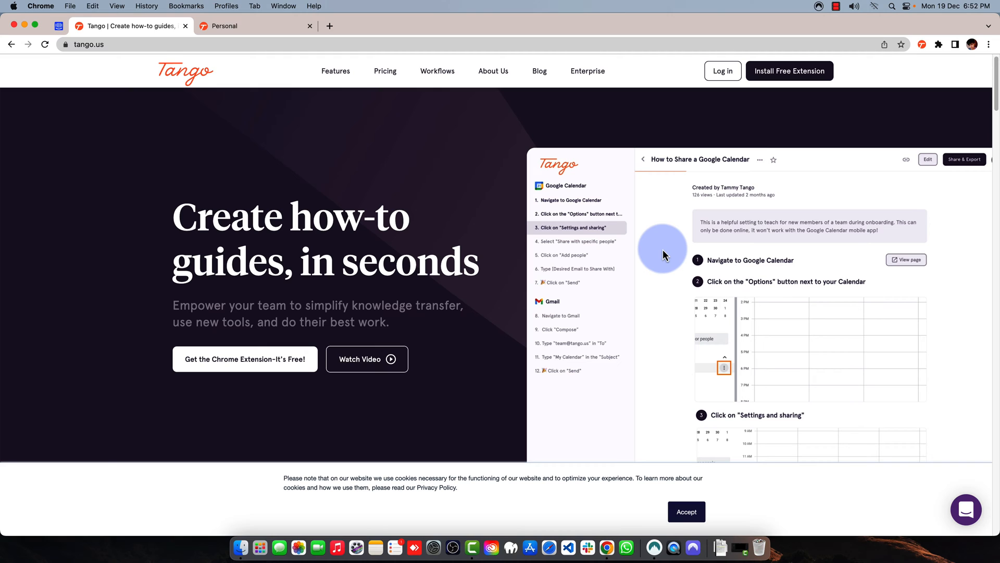
Browse the Tango homepage's Standardize, Share and Benefits sections, then open a blank browser tab.
{"action": "scroll", "scroll_direction": "down", "scroll_amount": 3}
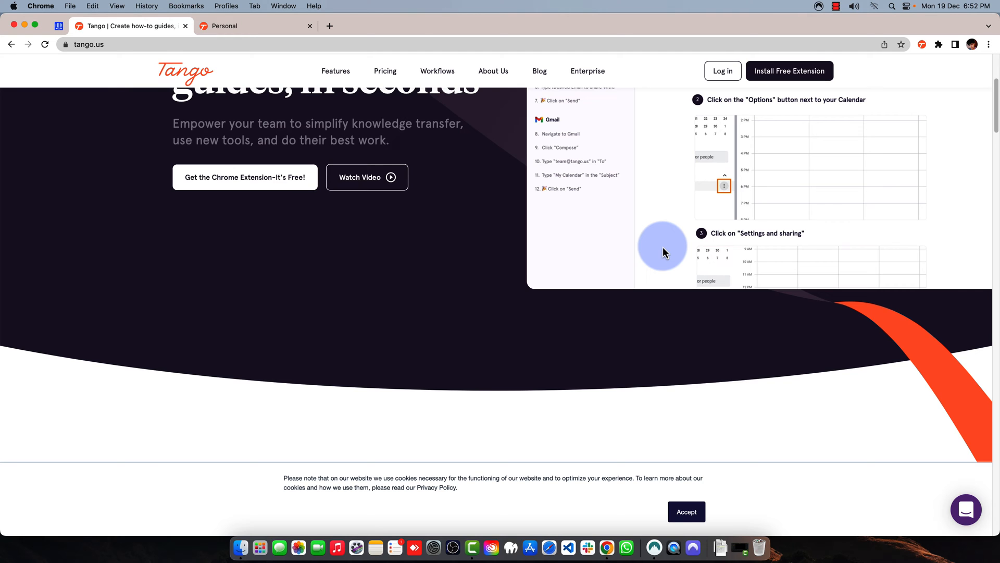
{"action": "scroll", "scroll_direction": "down", "scroll_amount": 3}
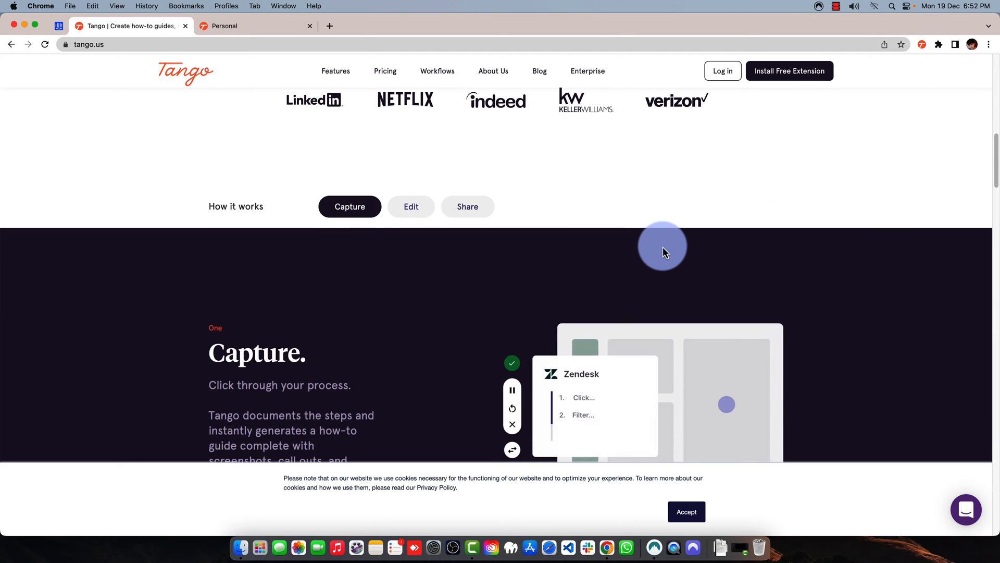
{"action": "scroll", "scroll_direction": "down", "scroll_amount": 3}
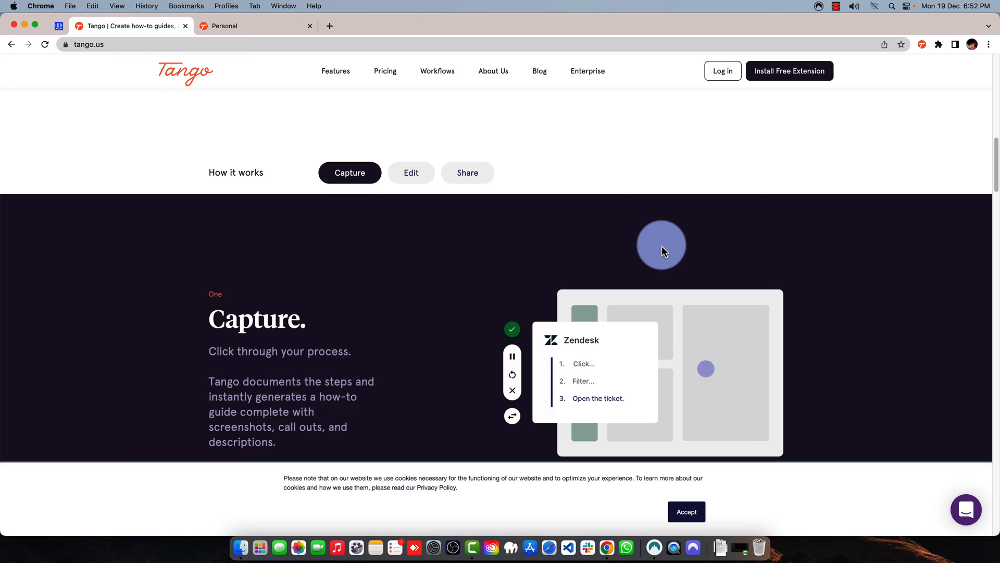
{"action": "scroll", "scroll_direction": "down", "scroll_amount": 3}
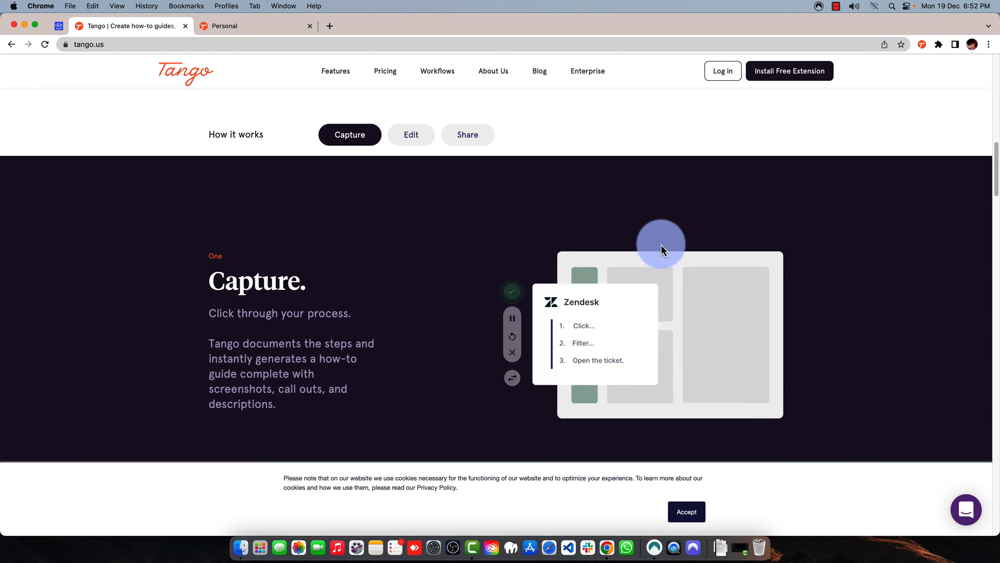
{"action": "scroll", "scroll_direction": "down", "scroll_amount": 3}
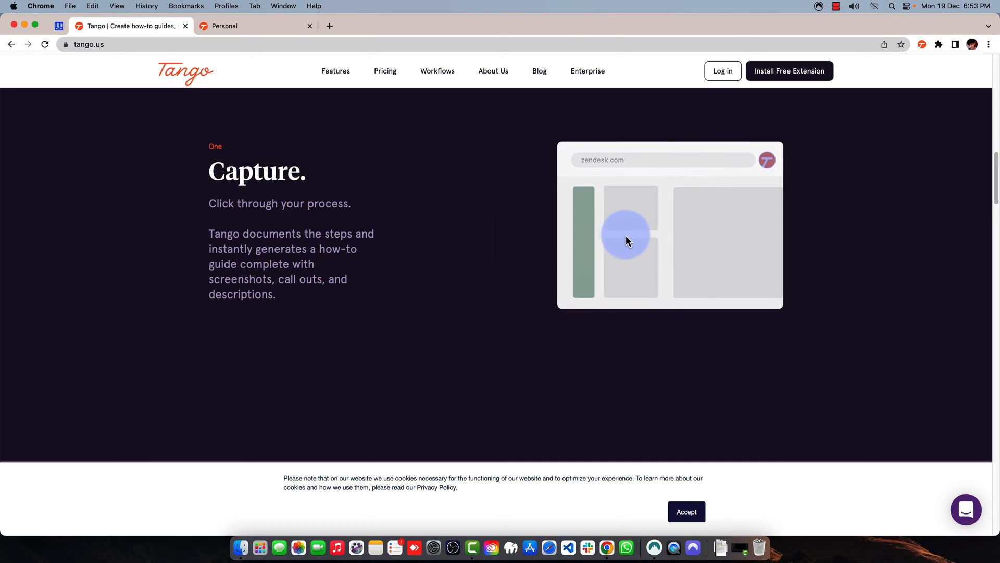
{"action": "scroll", "scroll_direction": "down", "scroll_amount": 3}
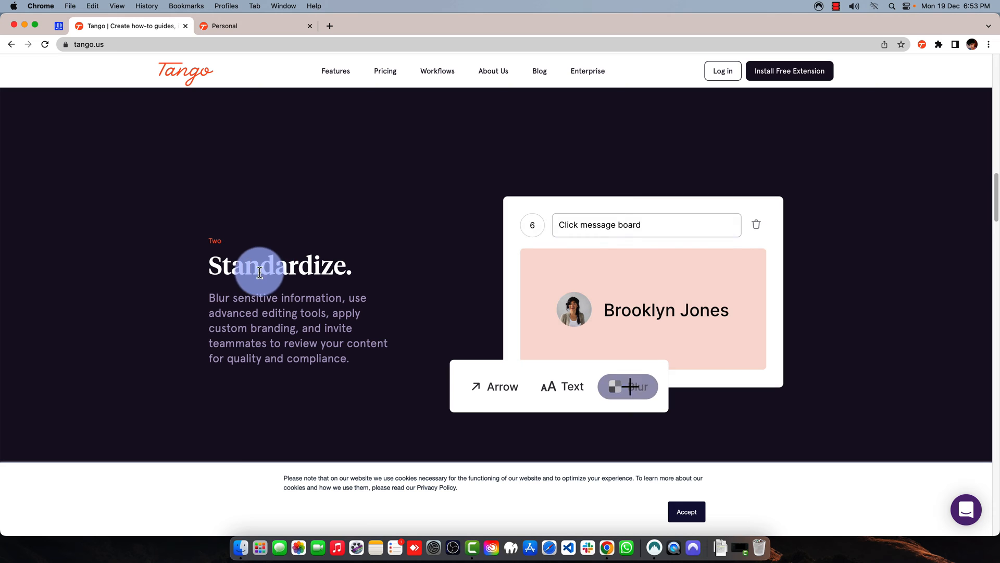
{"action": "scroll", "scroll_direction": "down", "scroll_amount": 3}
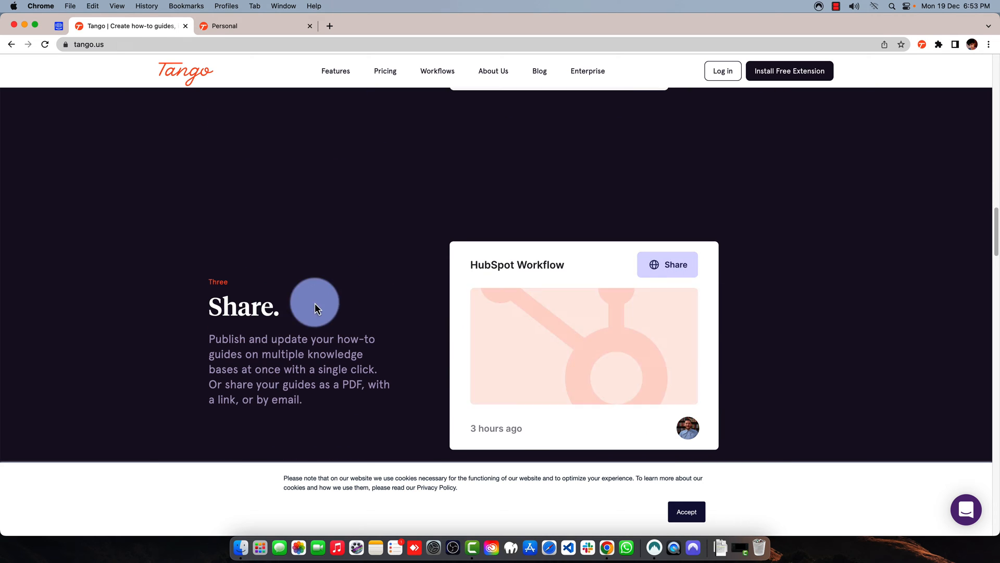
{"action": "scroll", "scroll_direction": "down", "scroll_amount": 3}
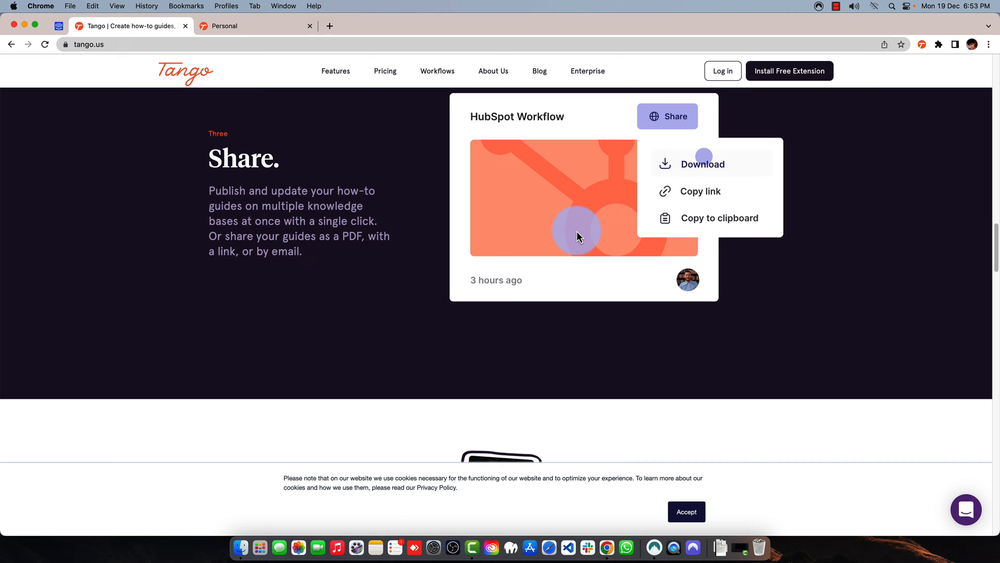
{"action": "scroll", "scroll_direction": "down", "scroll_amount": 3}
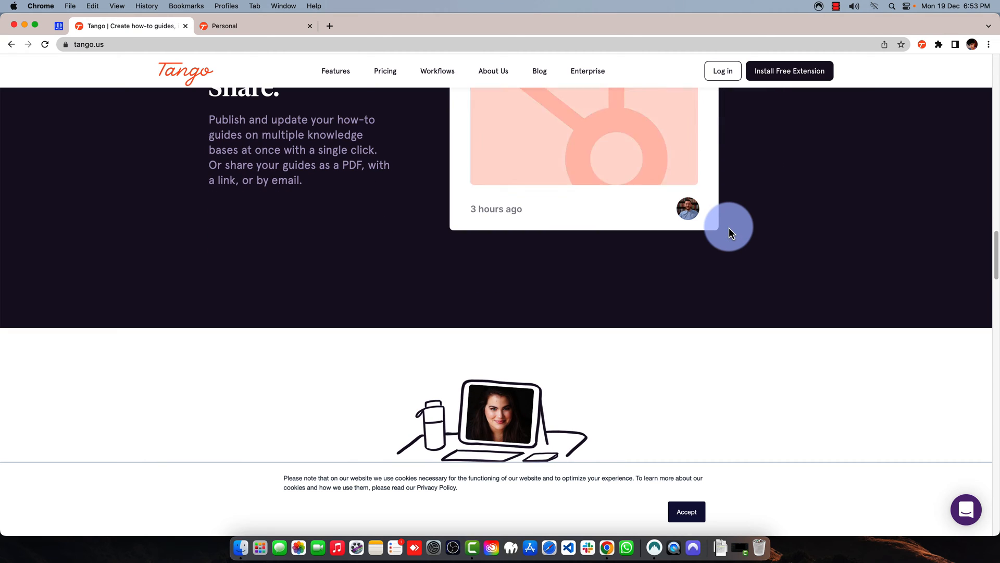
{"action": "scroll", "scroll_direction": "down", "scroll_amount": 3}
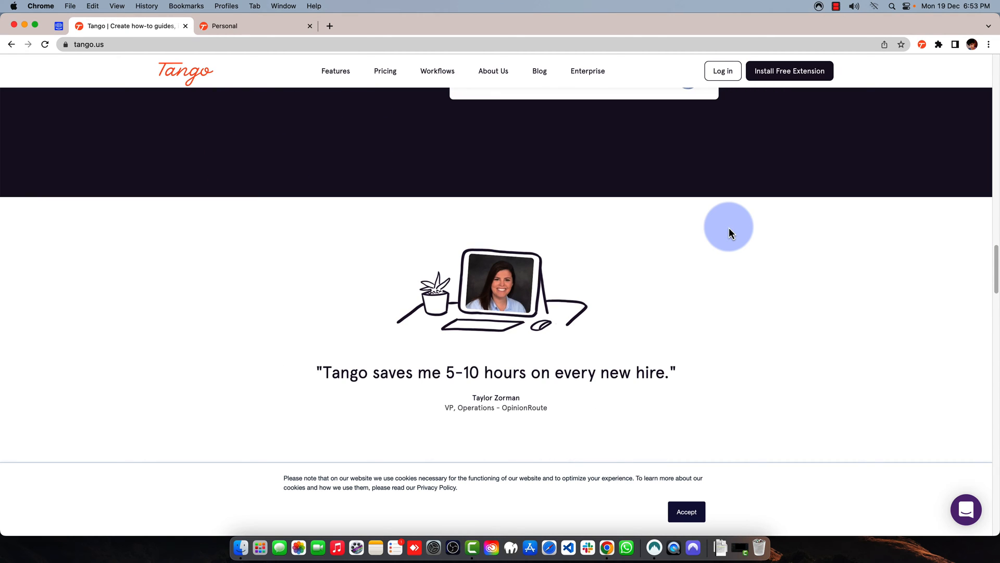
{"action": "scroll", "scroll_direction": "down", "scroll_amount": 3}
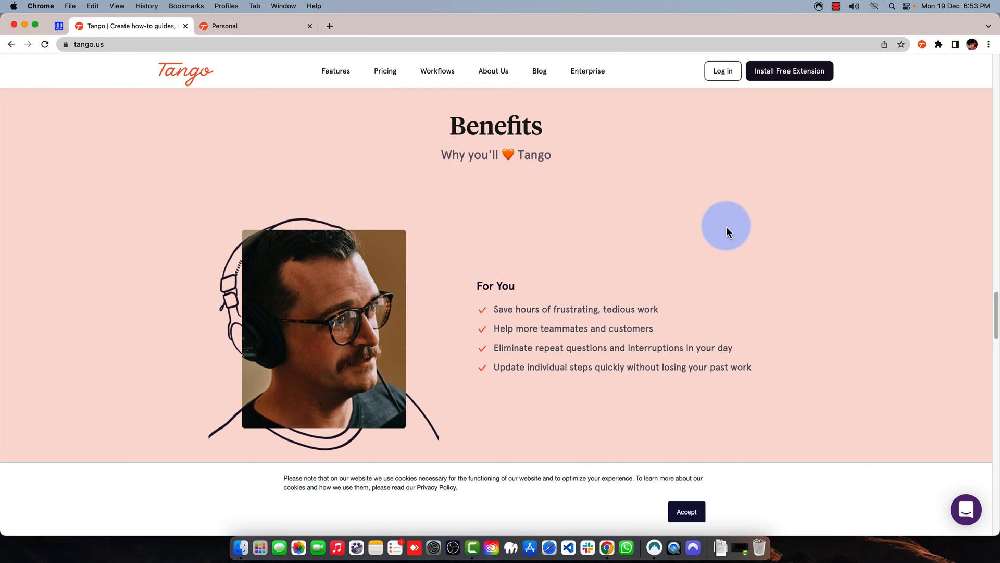
{"action": "scroll", "scroll_direction": "down", "scroll_amount": 3}
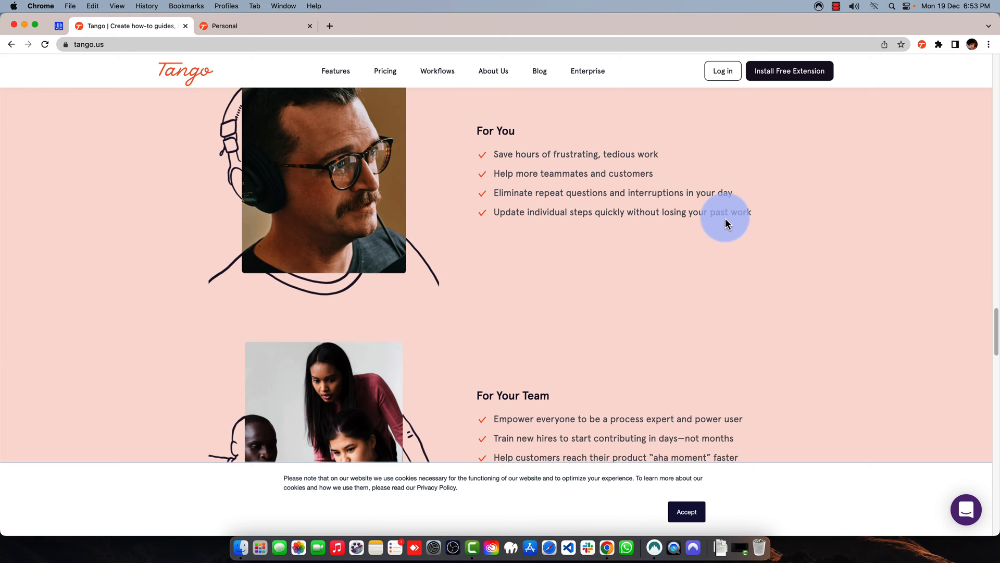
{"action": "left_click", "coordinate": [254, 25]}
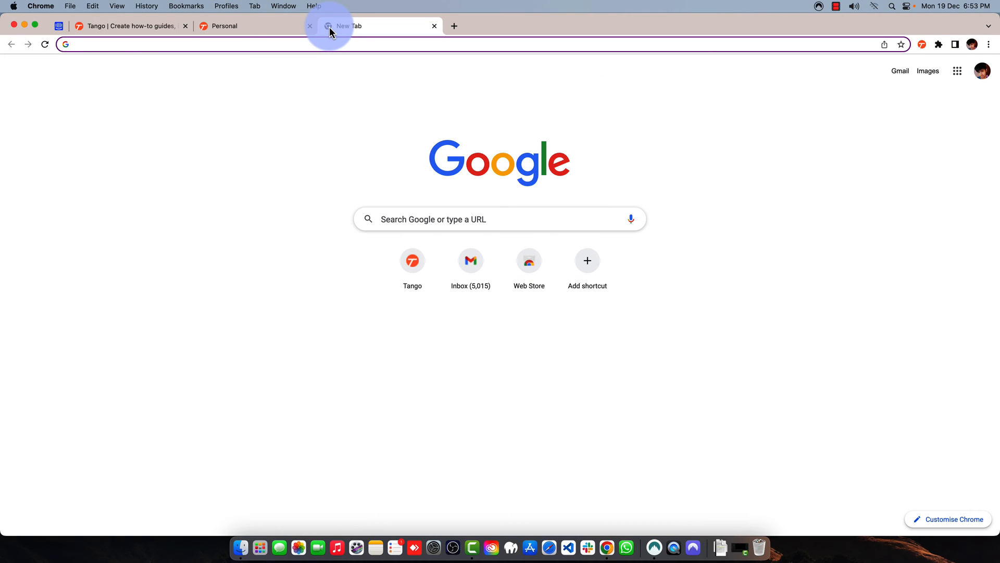
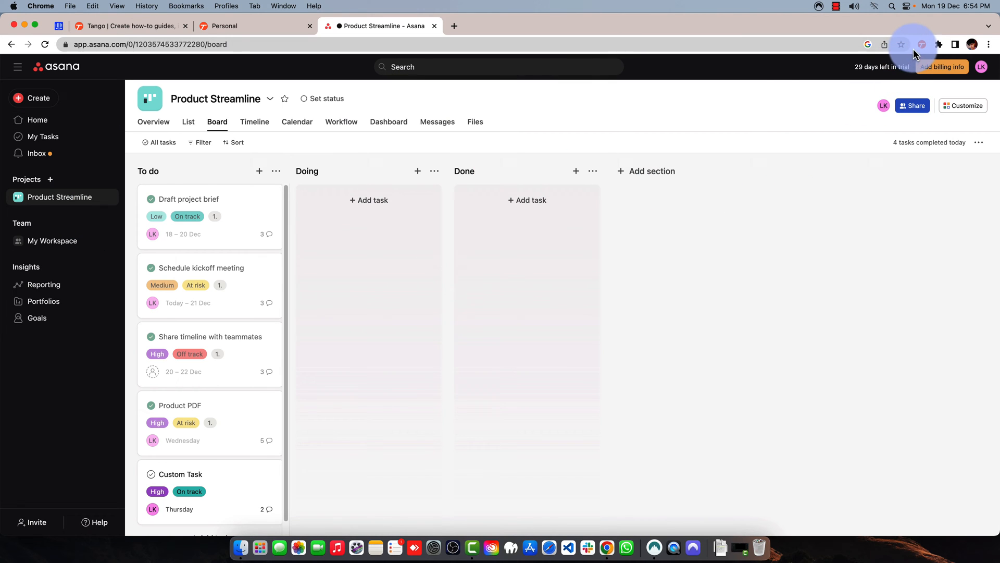
Go to Asana's Product Streamline board and start a Tango workflow capture.
{"action": "left_click", "coordinate": [921, 44]}
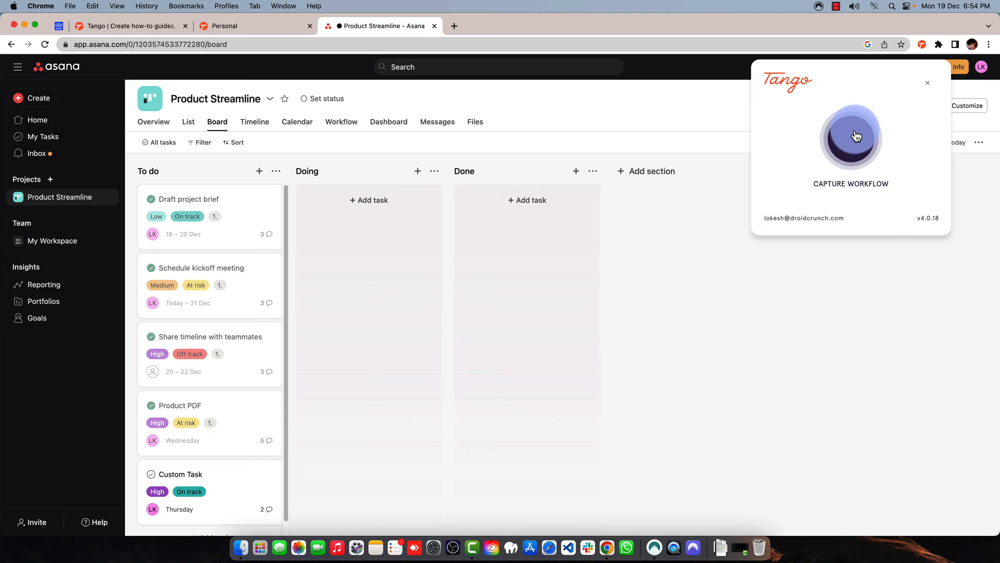
{"action": "left_click", "coordinate": [851, 136]}
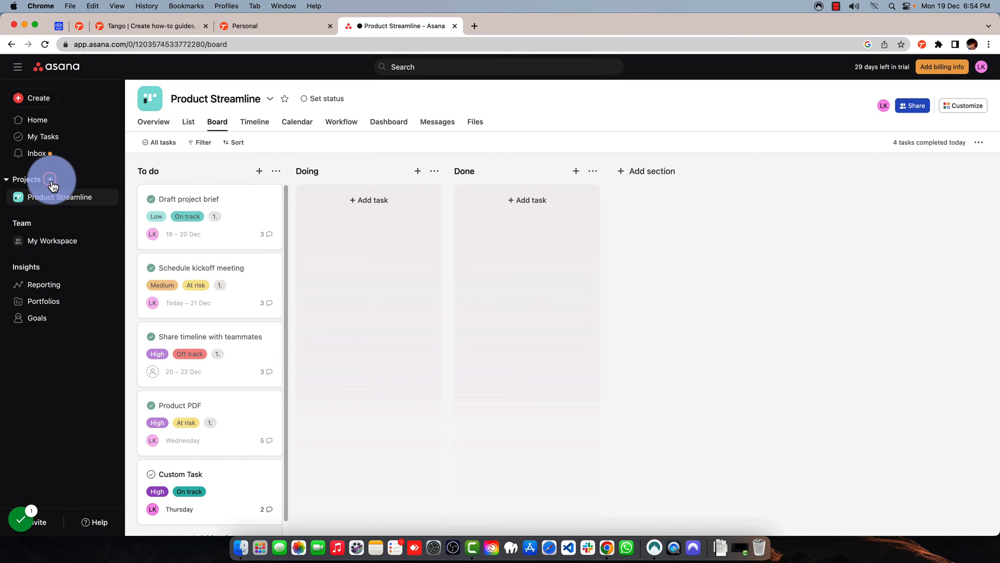
Create and open a blank Asana project named 'Web Design' with Board as default view.
{"action": "left_click", "coordinate": [50, 180]}
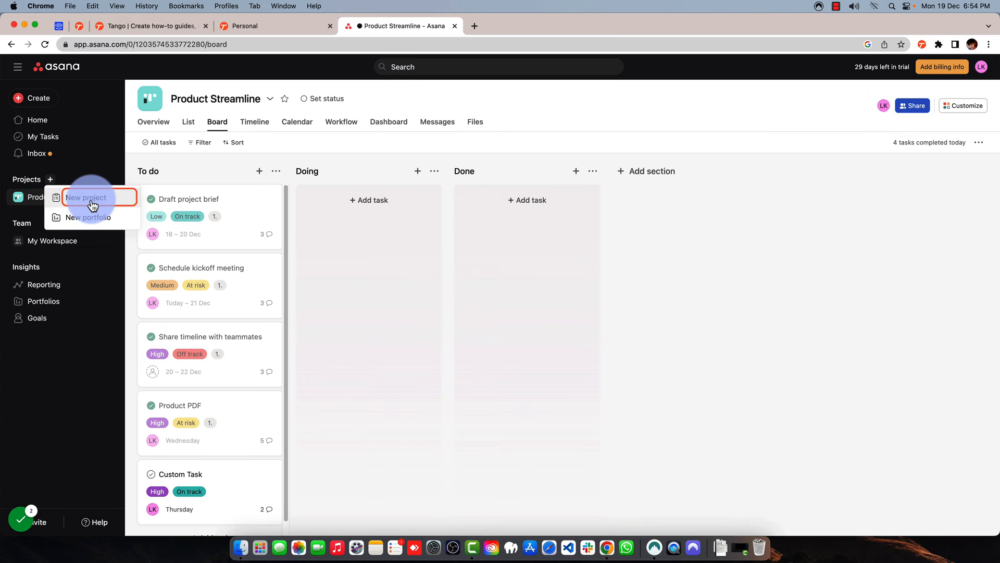
{"action": "left_click", "coordinate": [86, 198]}
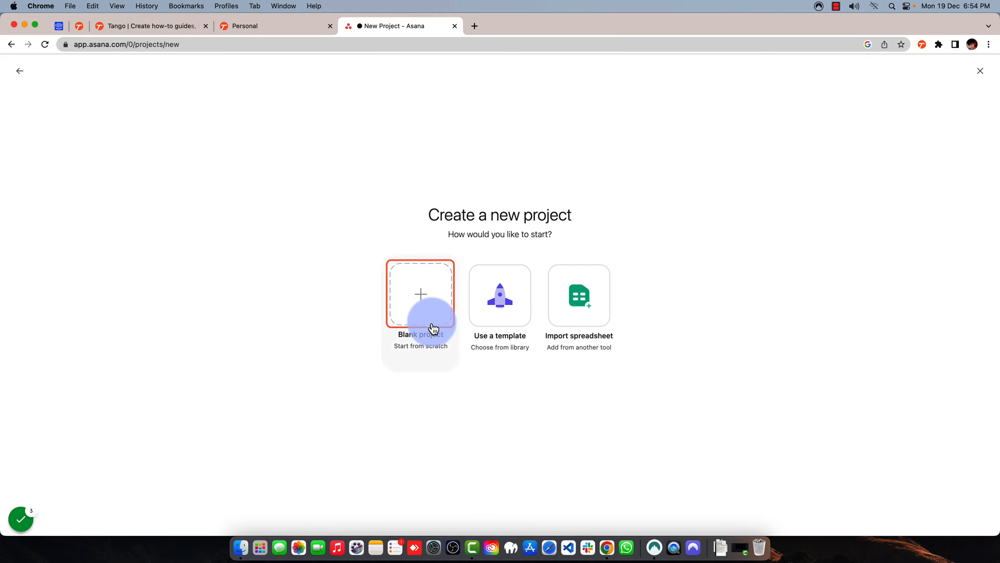
{"action": "left_click", "coordinate": [420, 294]}
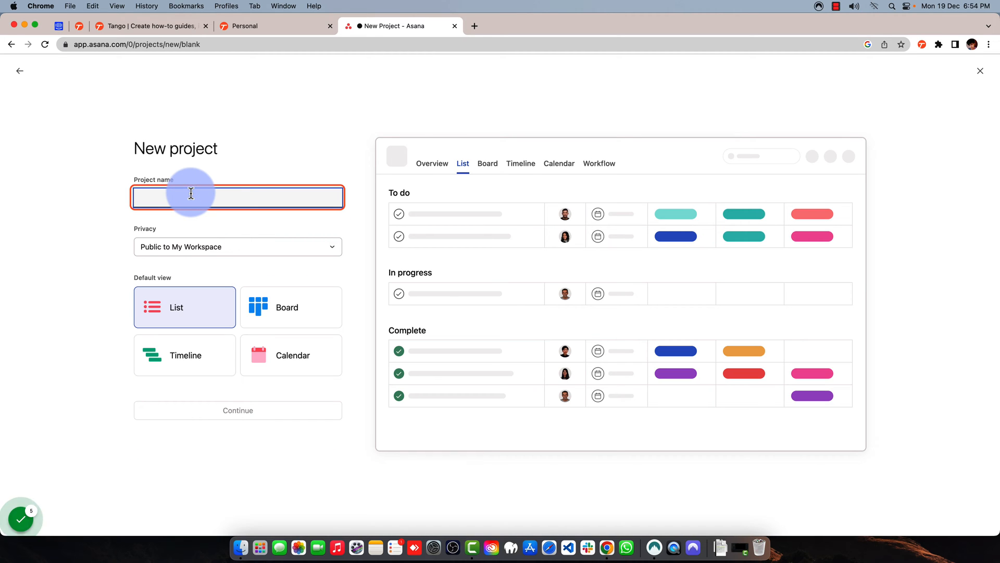
{"action": "type", "text": "W"}
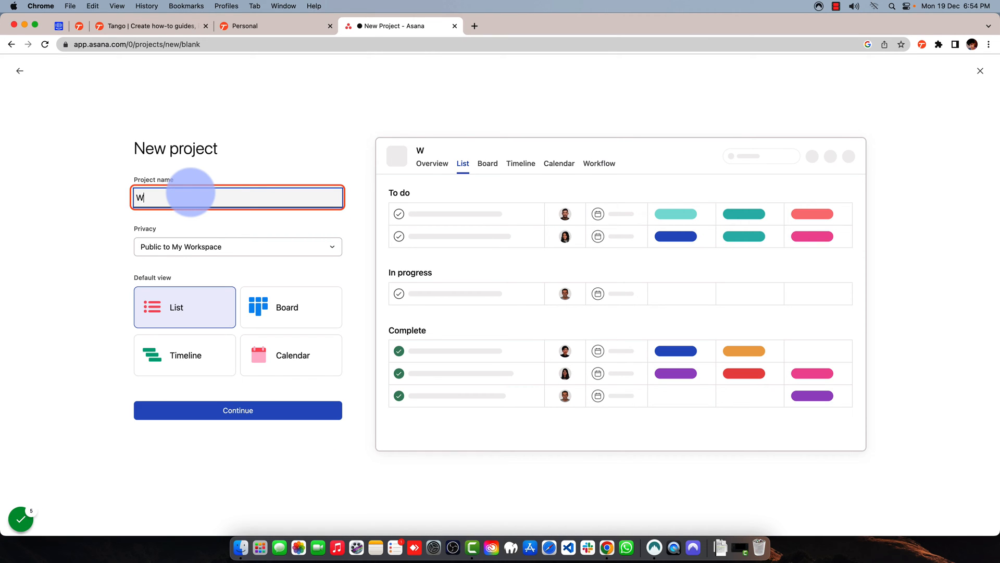
{"action": "type", "text": "eb Deesign"}
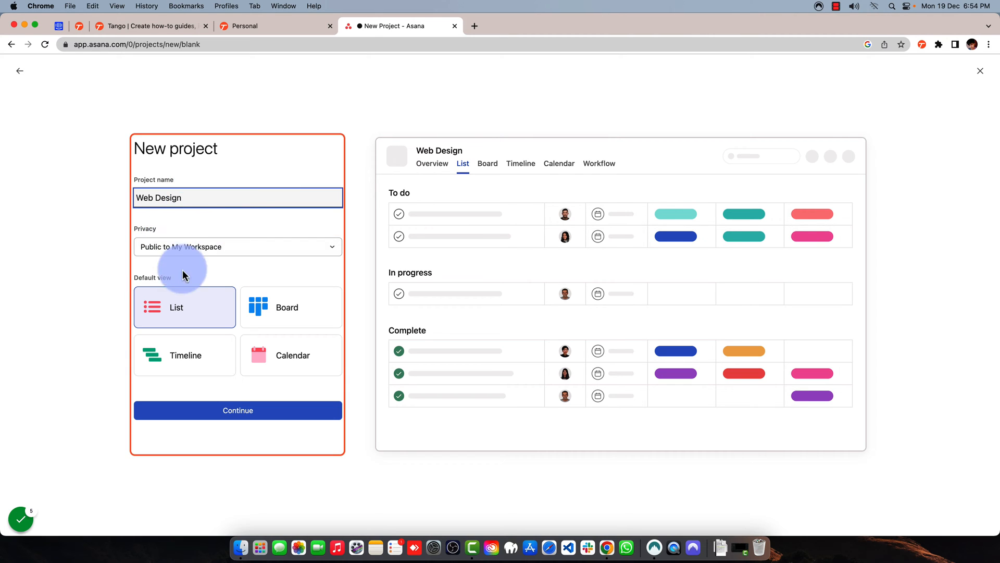
{"action": "left_click", "coordinate": [290, 307]}
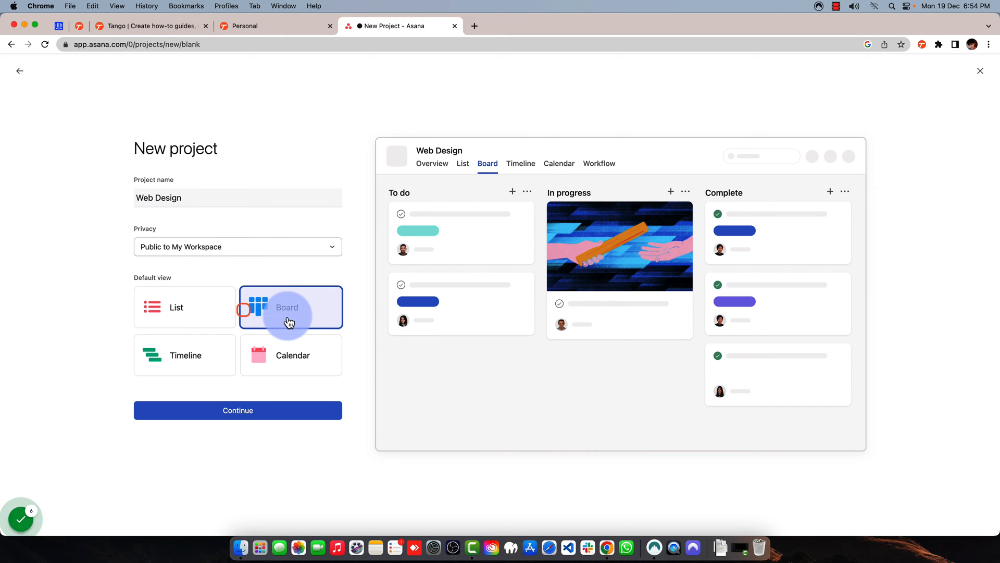
{"action": "left_click", "coordinate": [238, 410]}
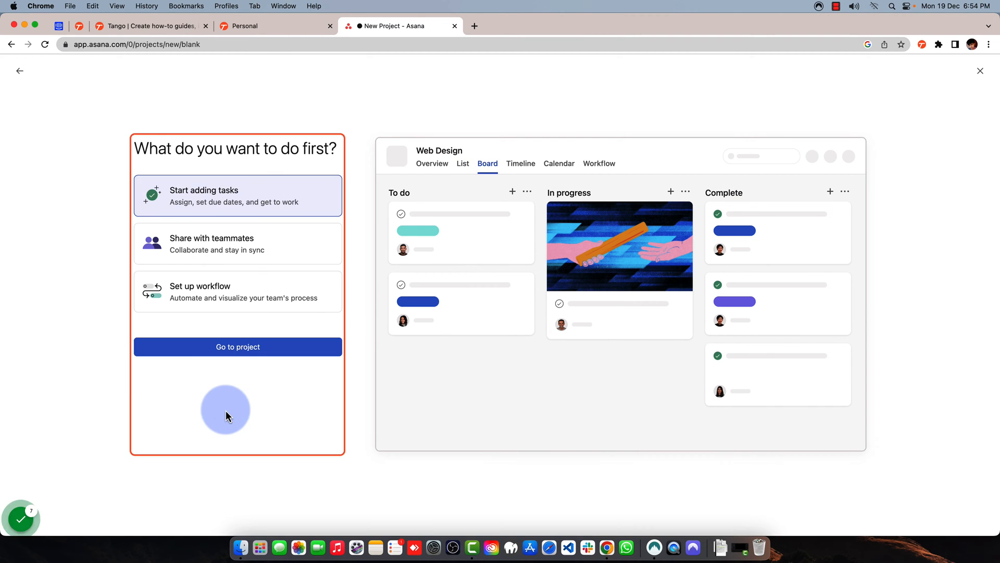
{"action": "left_click", "coordinate": [238, 346]}
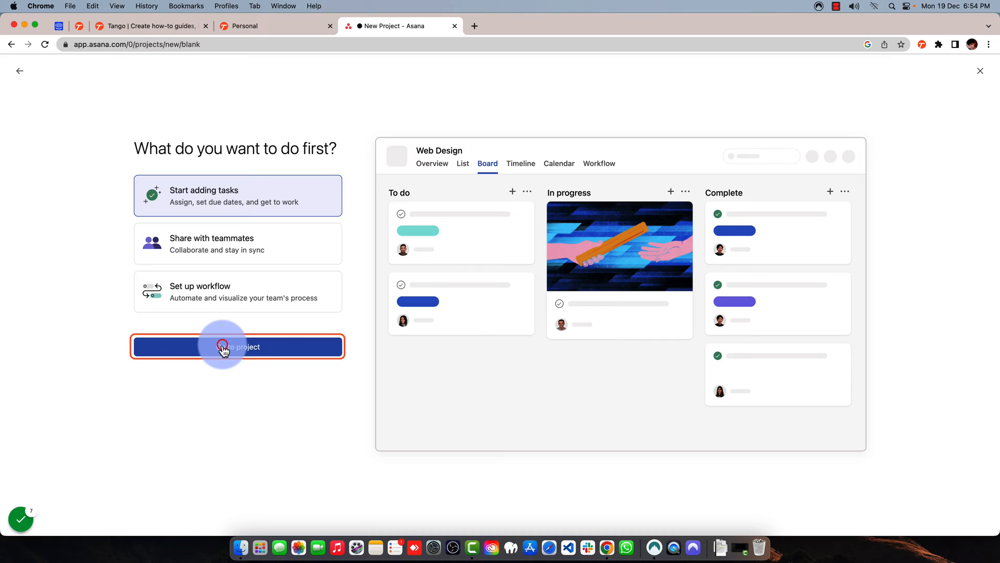
{"action": "left_click", "coordinate": [238, 346]}
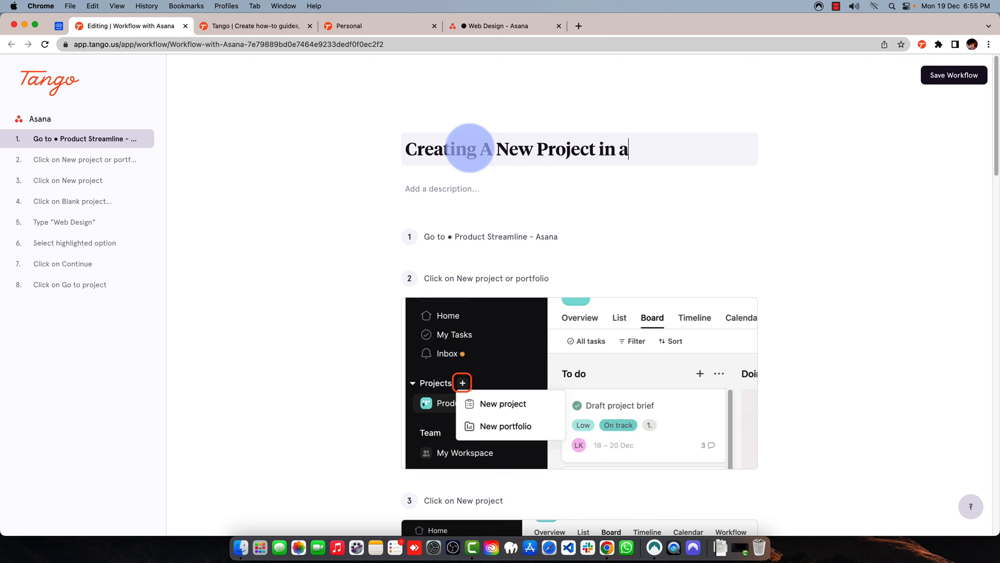
Complete the title 'Creating A New Project in Asana' and shorten step 1 to 'Go to - Asana'.
{"action": "type", "text": "Asana"}
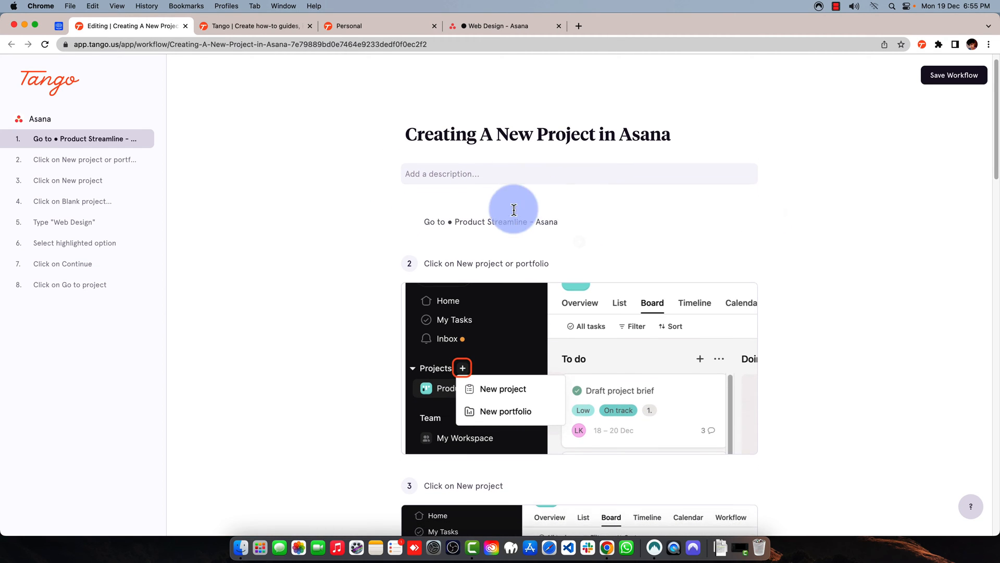
{"action": "left_click", "coordinate": [514, 221]}
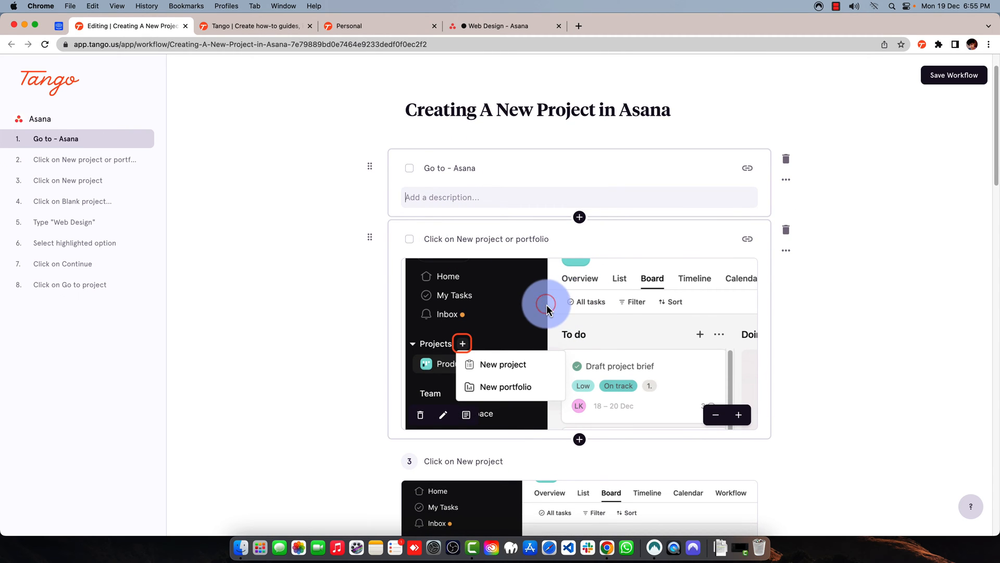
{"action": "mouse_move", "coordinate": [456, 256]}
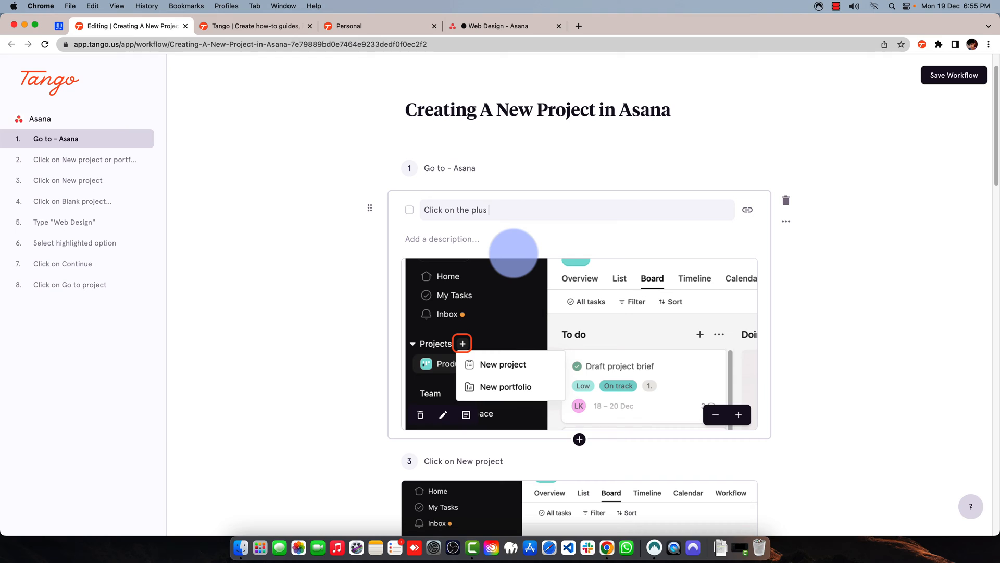
Reword step 2 to click the plus icon adjacent to Projects.
{"action": "type", "text": "icon"}
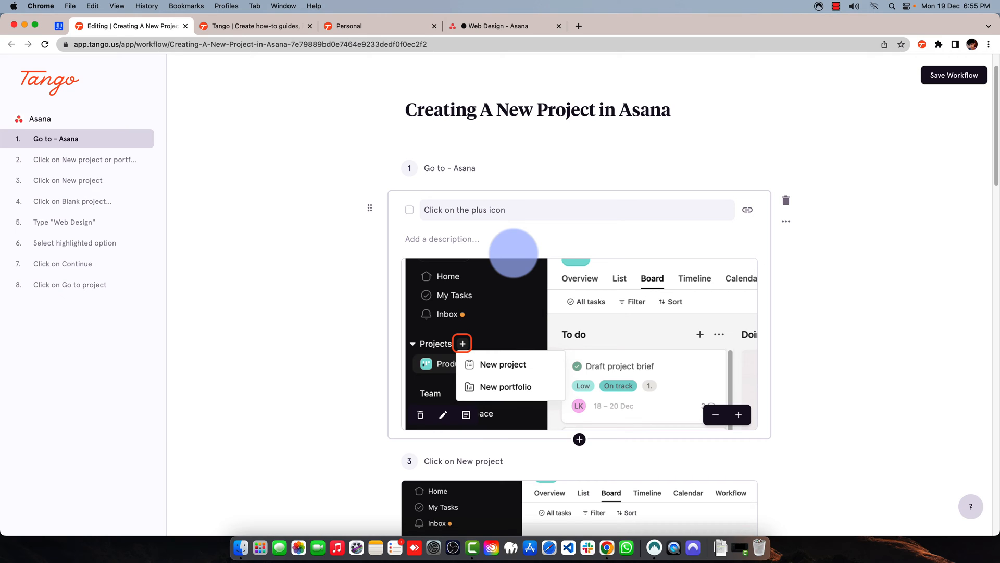
{"action": "type", "text": "adjacent to the the p"}
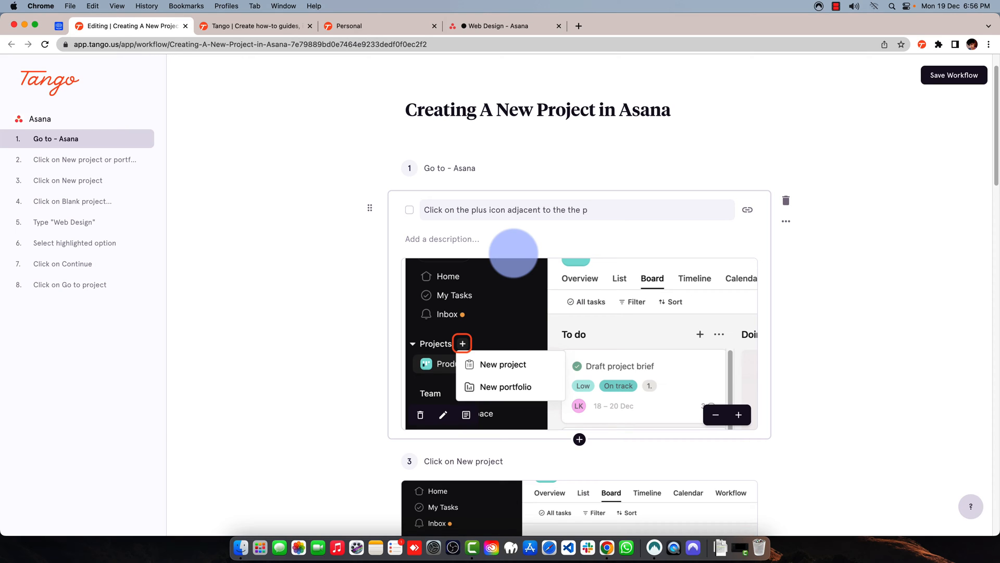
{"action": "type", "text": "Proj"}
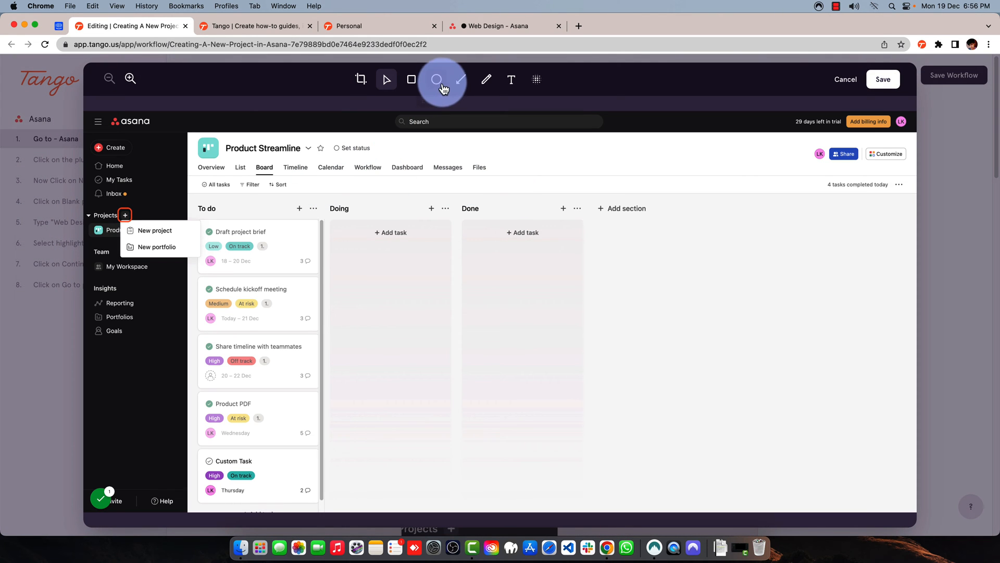
Annotate the screenshot, blur step 3's task title, and save the edited image.
{"action": "left_click", "coordinate": [460, 79]}
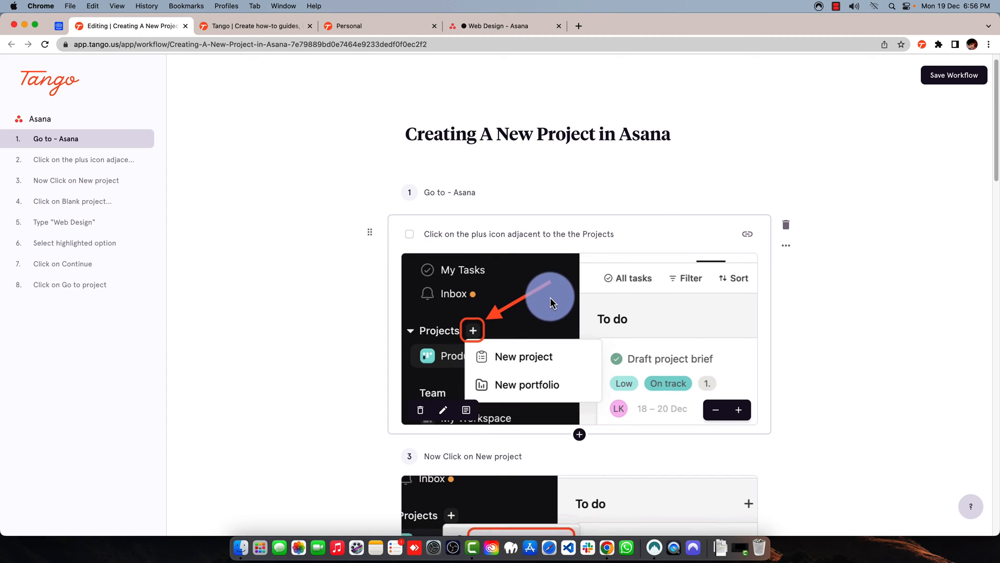
{"action": "scroll", "scroll_direction": "down", "scroll_amount": 3}
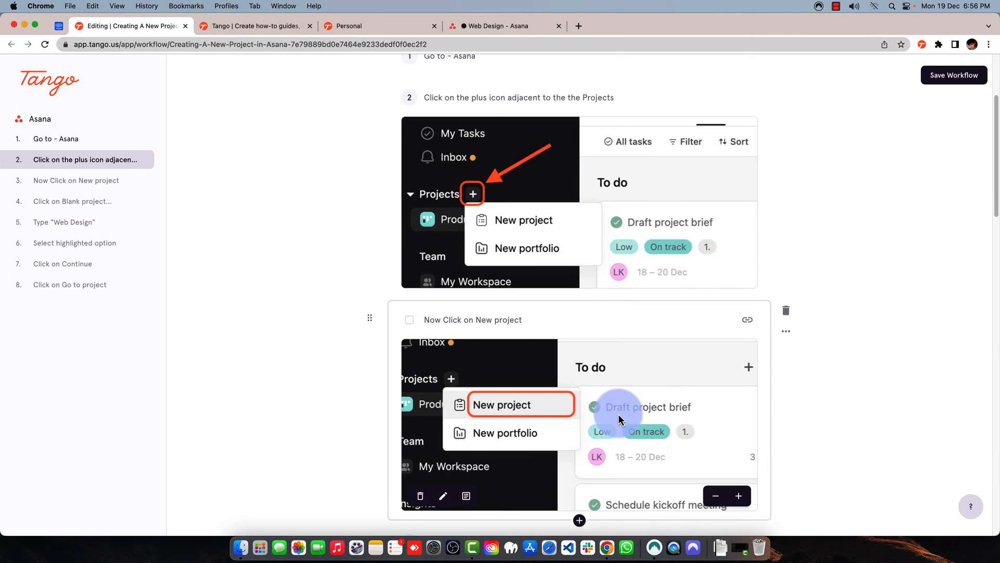
{"action": "mouse_move", "coordinate": [579, 383]}
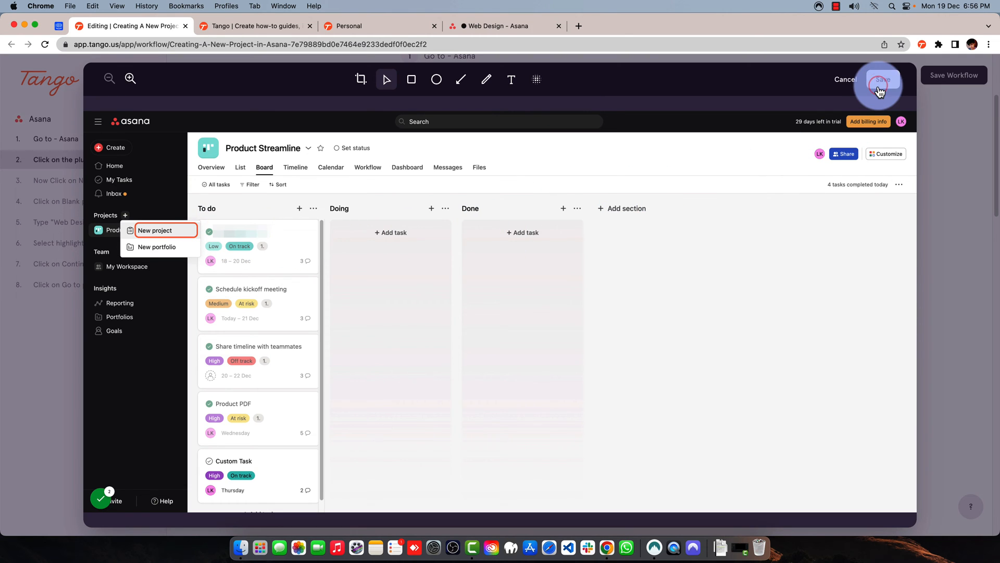
{"action": "left_click", "coordinate": [881, 79]}
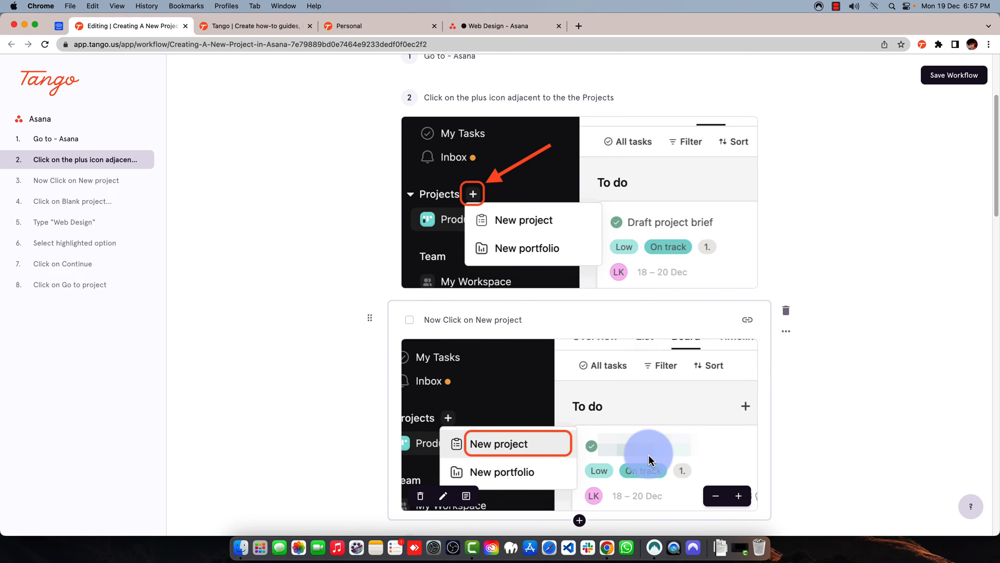
{"action": "scroll", "scroll_direction": "down", "scroll_amount": 3}
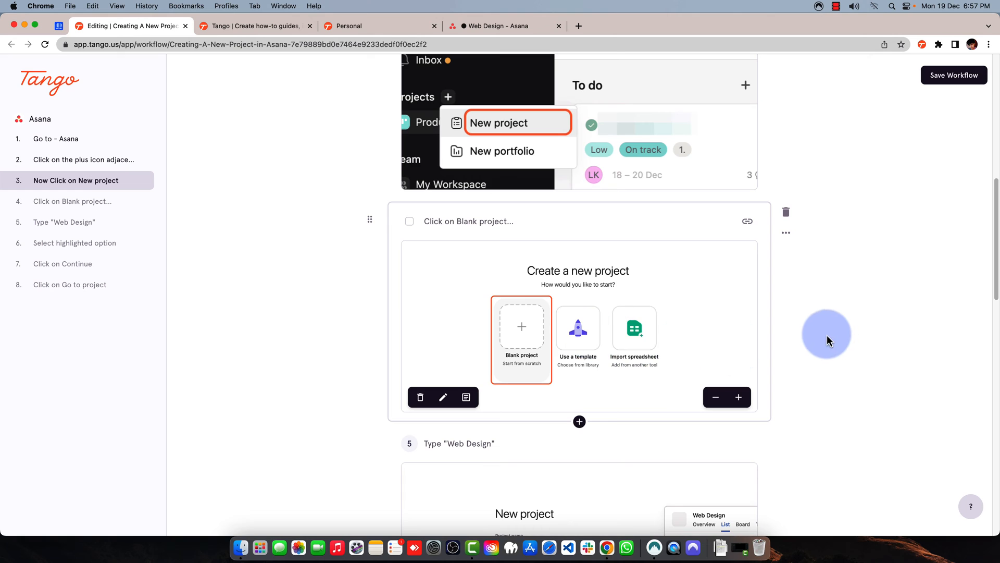
Scroll down to the guide's last steps and bring up the add-step choices after step 7.
{"action": "scroll", "scroll_direction": "down", "scroll_amount": 3}
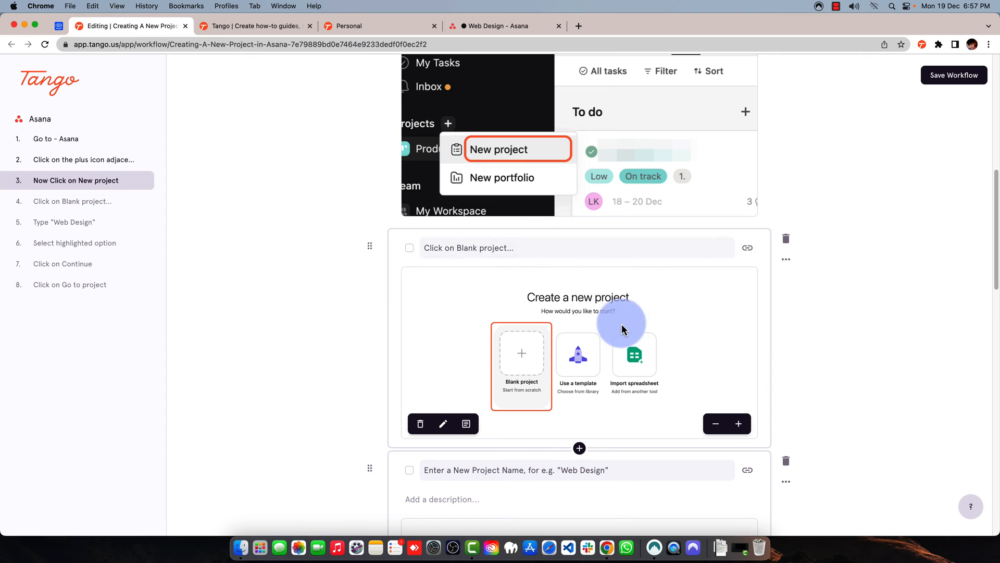
{"action": "scroll", "scroll_direction": "down", "scroll_amount": 3}
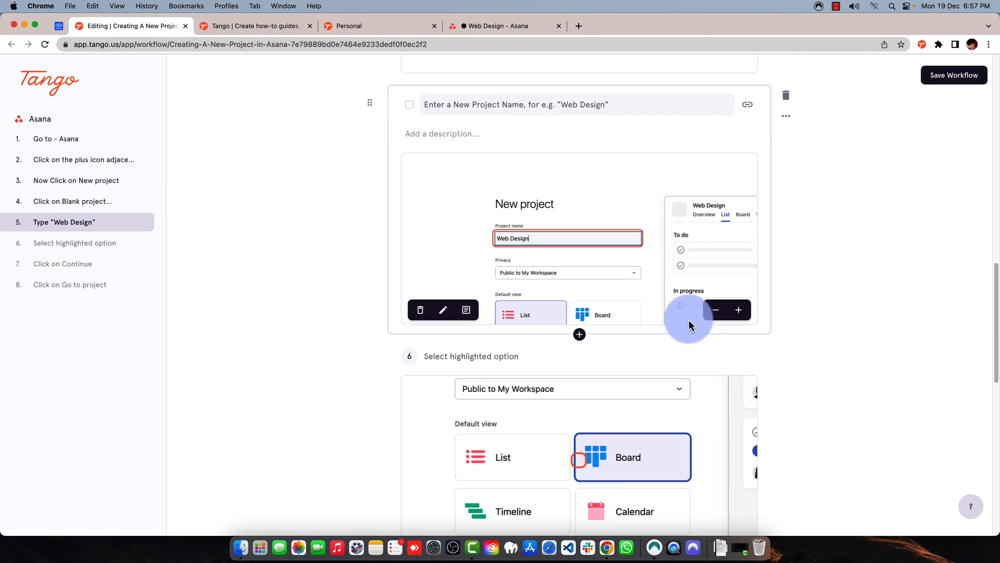
{"action": "scroll", "scroll_direction": "down", "scroll_amount": 3}
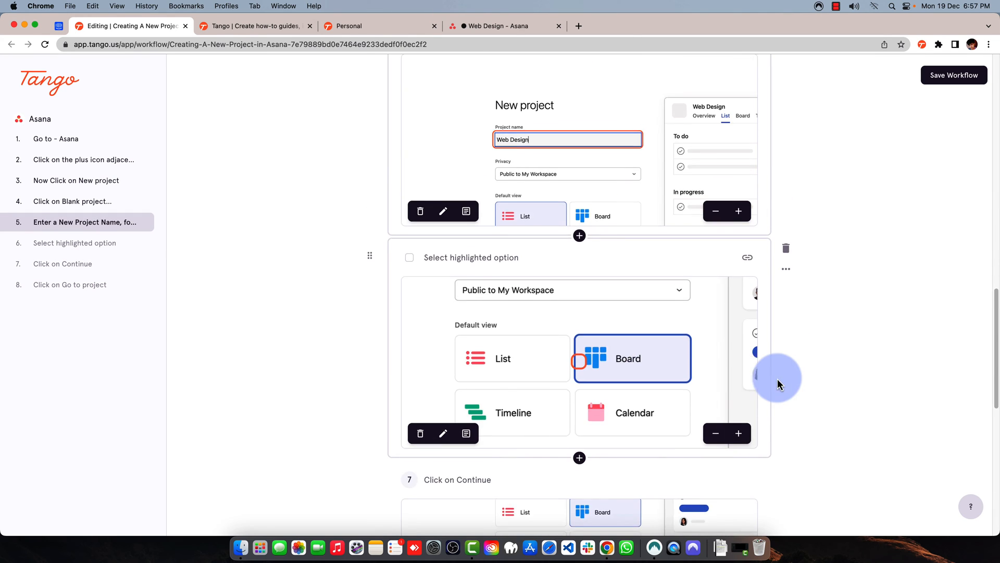
{"action": "scroll", "scroll_direction": "down", "scroll_amount": 3}
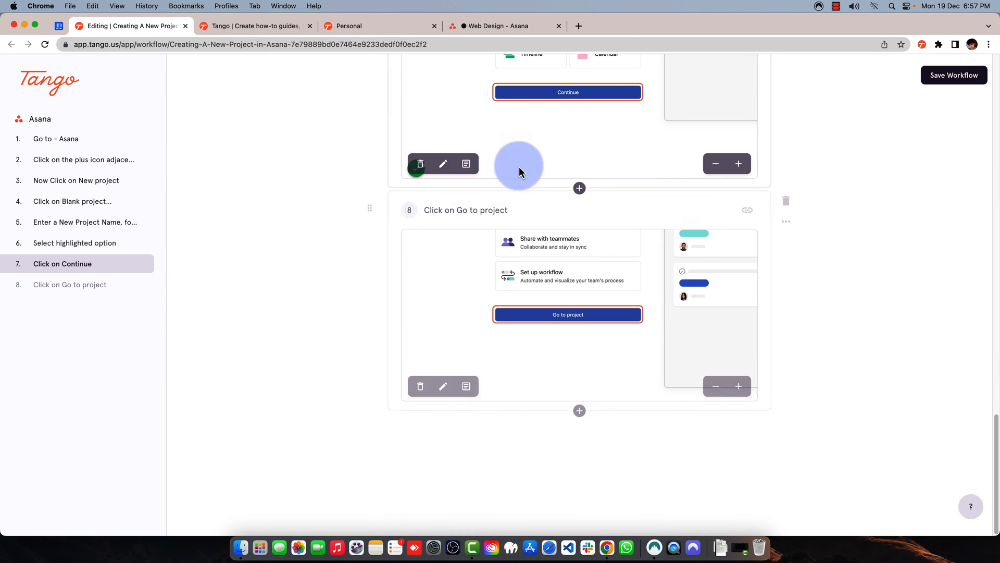
{"action": "left_click", "coordinate": [579, 188]}
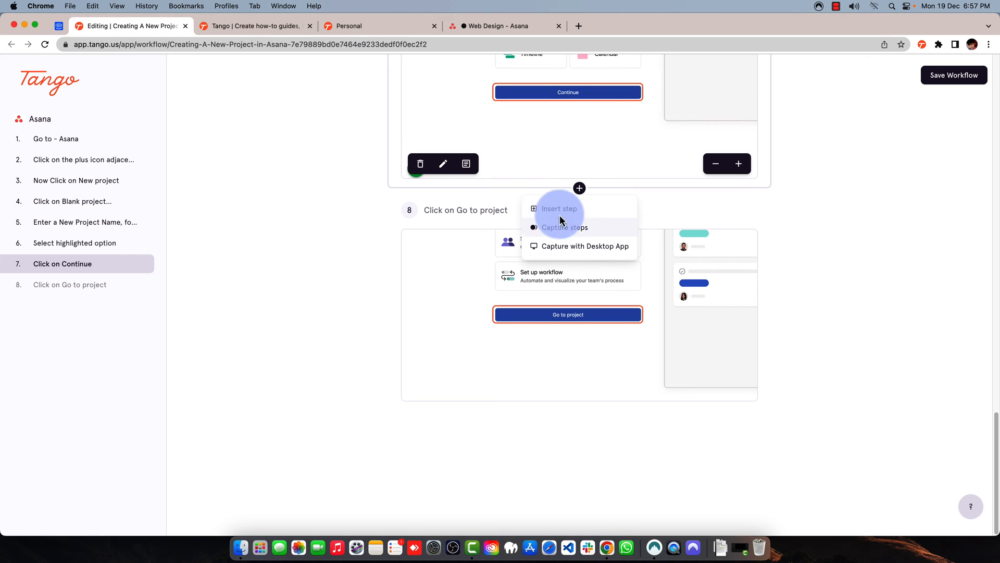
{"action": "mouse_move", "coordinate": [612, 239]}
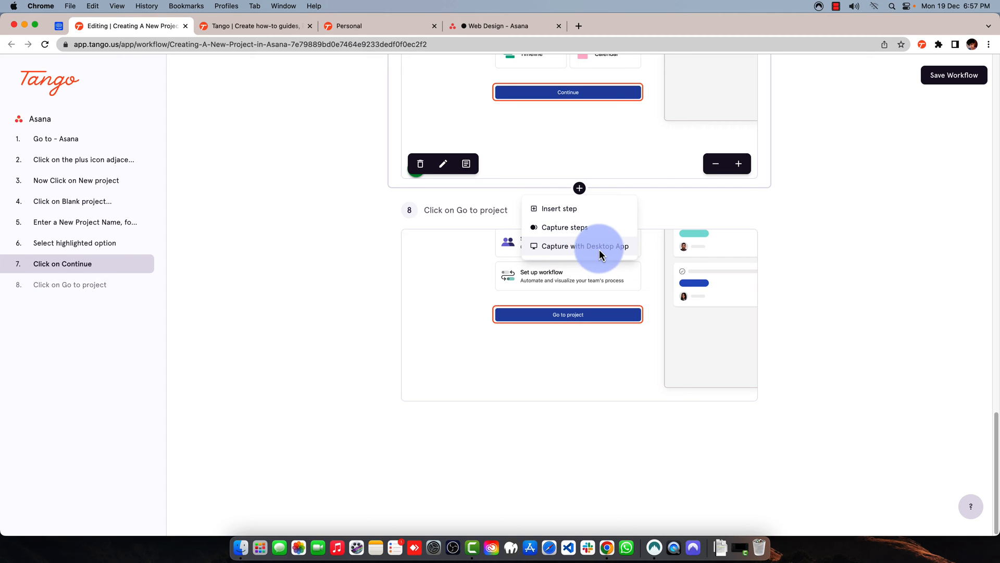
{"action": "mouse_move", "coordinate": [572, 256]}
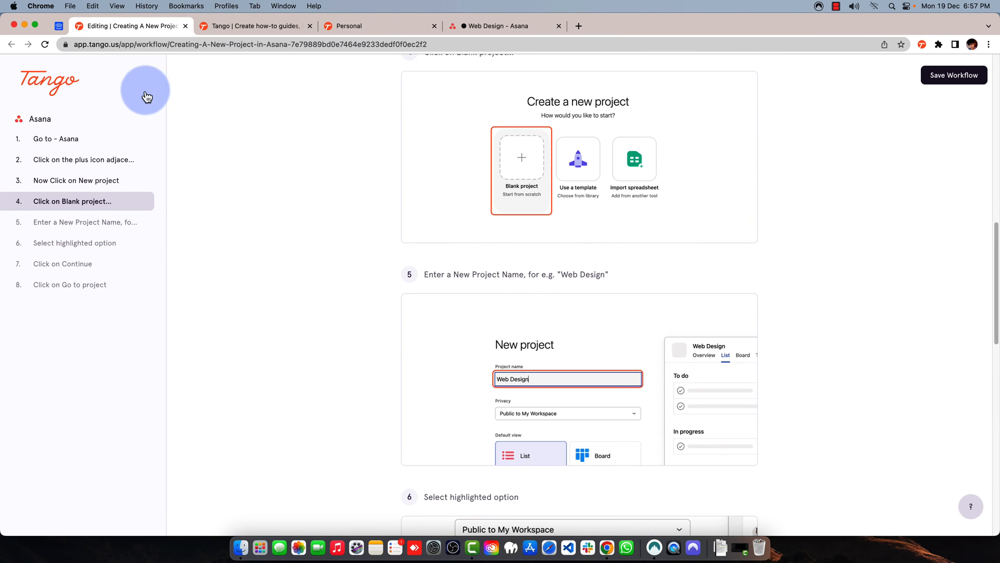
Scroll through the saved 'Creating A New Project in Asana' guide.
{"action": "scroll", "scroll_direction": "up", "scroll_amount": 3}
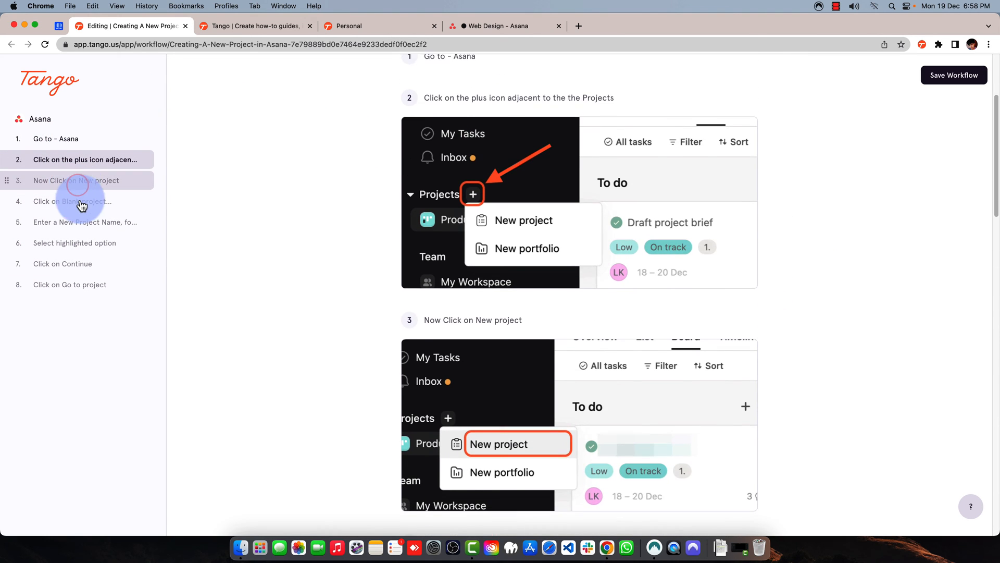
{"action": "scroll", "scroll_direction": "down", "scroll_amount": 3}
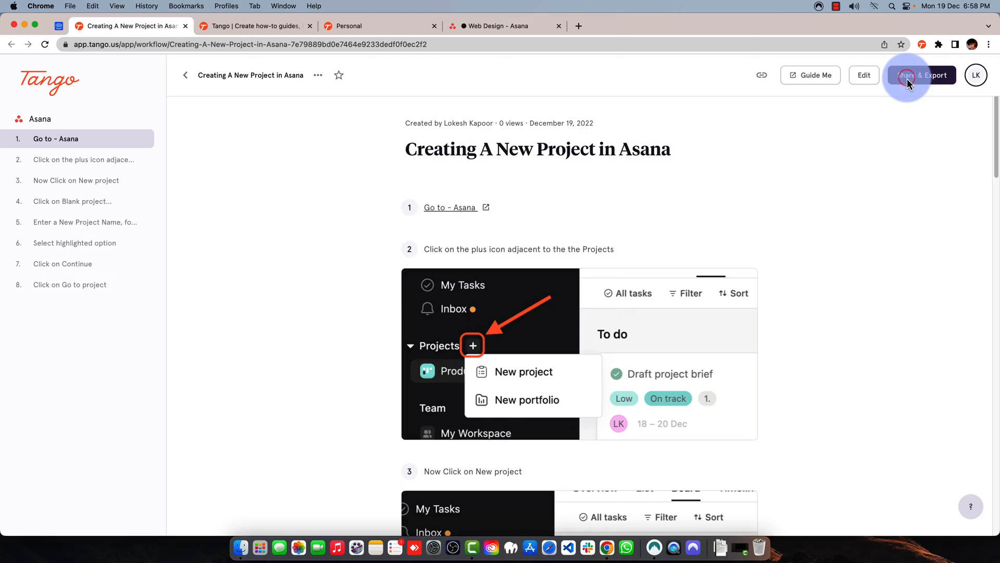
Copy the guide's share link and restrict link access to only invited users.
{"action": "left_click", "coordinate": [921, 75]}
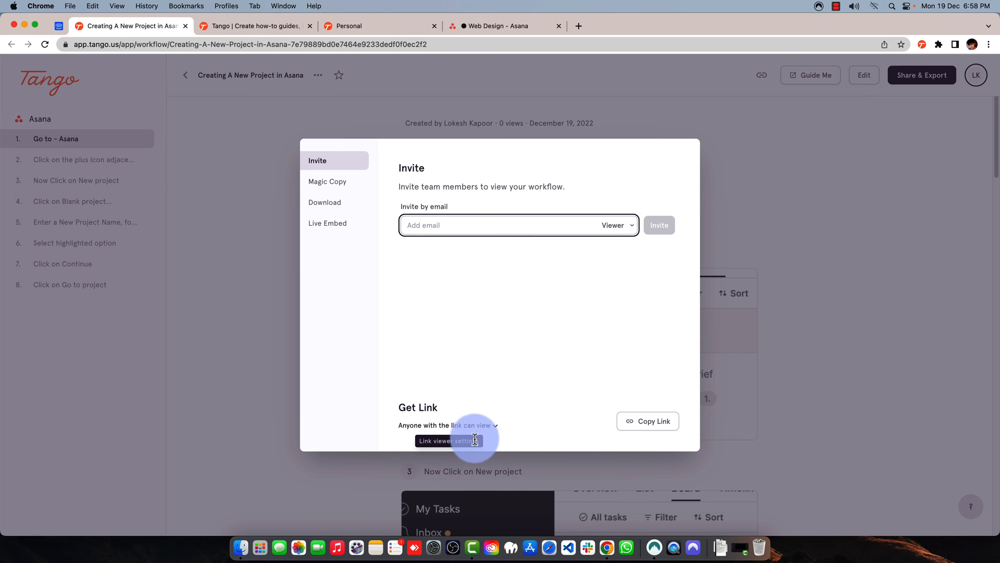
{"action": "left_click", "coordinate": [446, 425]}
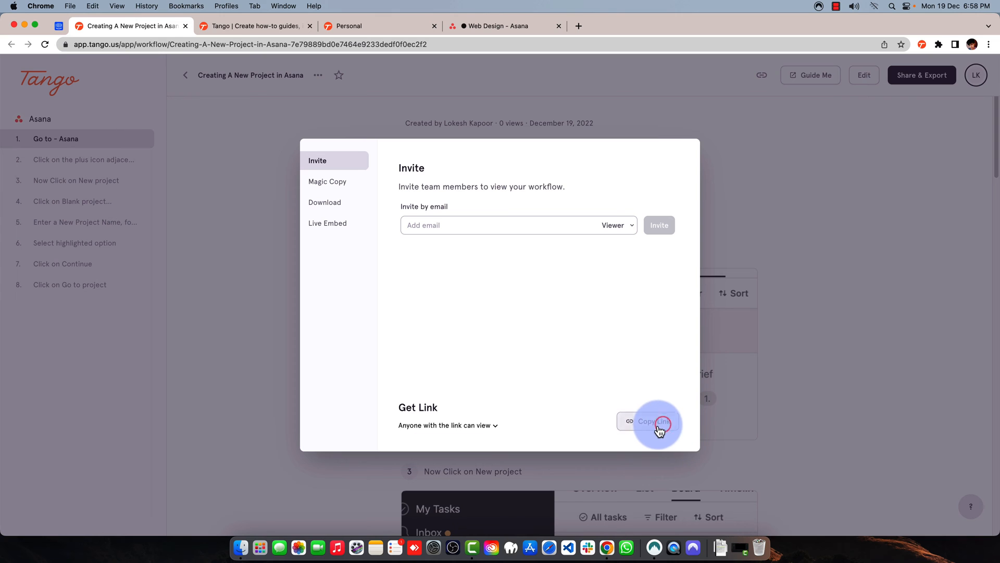
{"action": "left_click", "coordinate": [647, 421]}
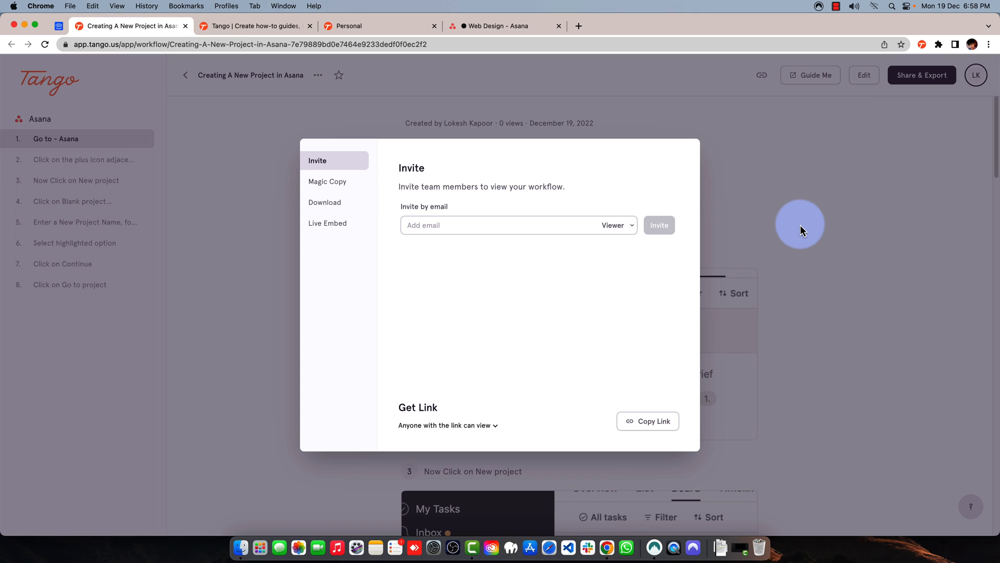
{"action": "left_click", "coordinate": [448, 425]}
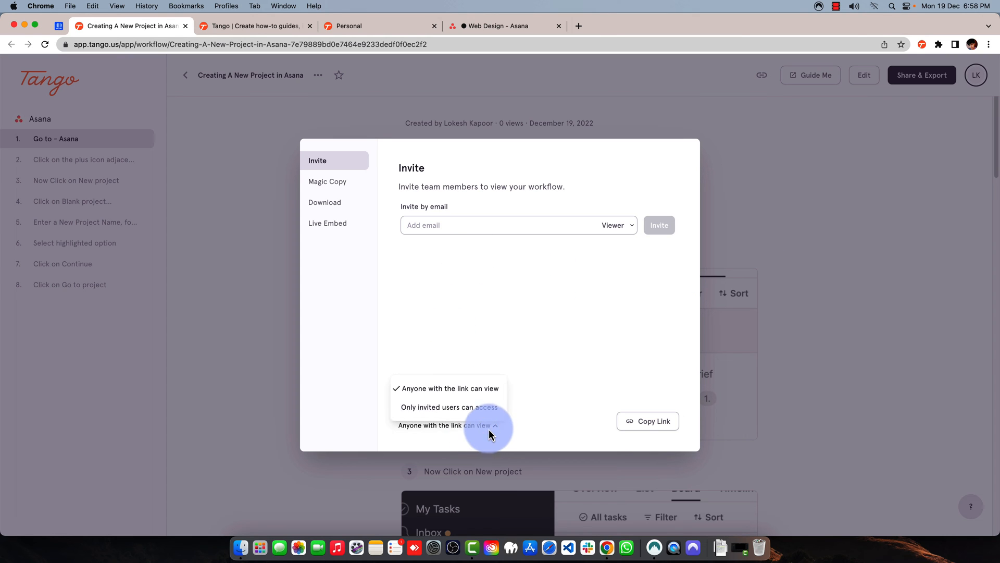
{"action": "left_click", "coordinate": [448, 407]}
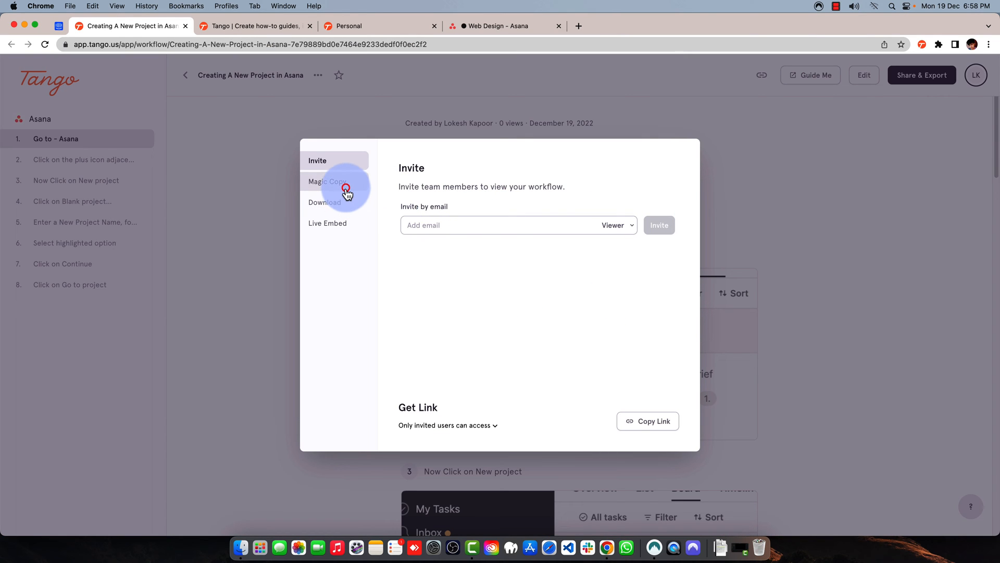
{"action": "left_click", "coordinate": [327, 182]}
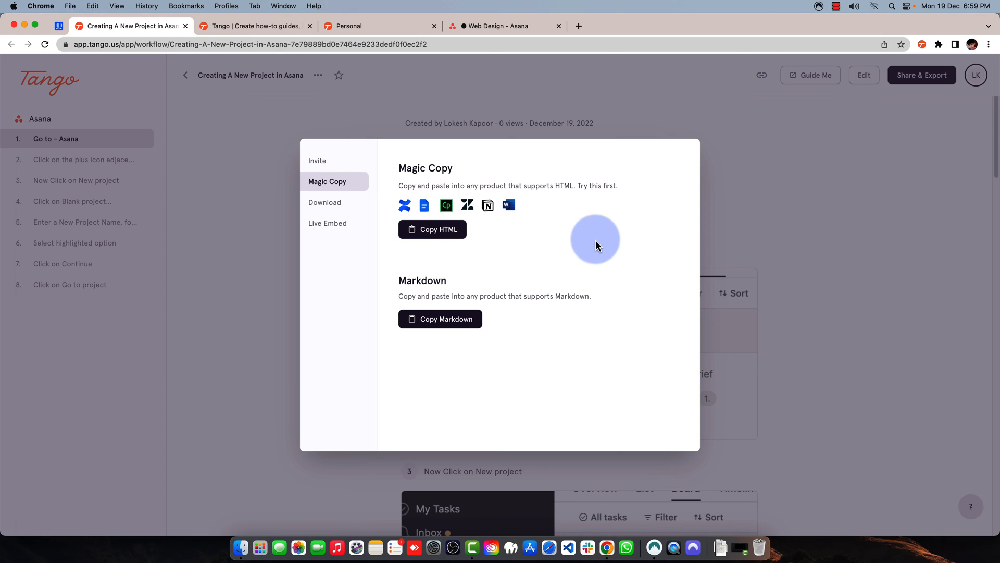
{"action": "mouse_move", "coordinate": [915, 149]}
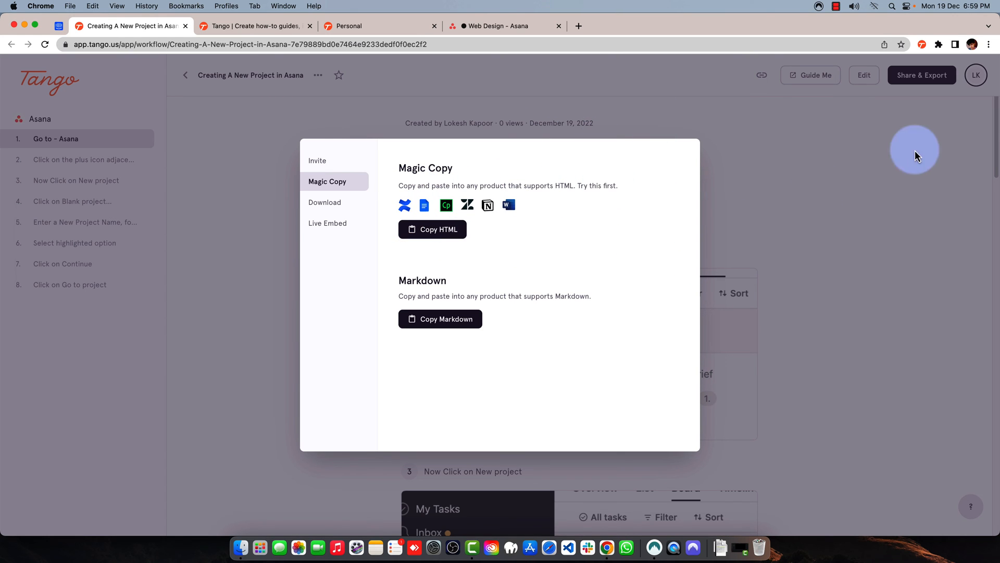
{"action": "mouse_move", "coordinate": [558, 203]}
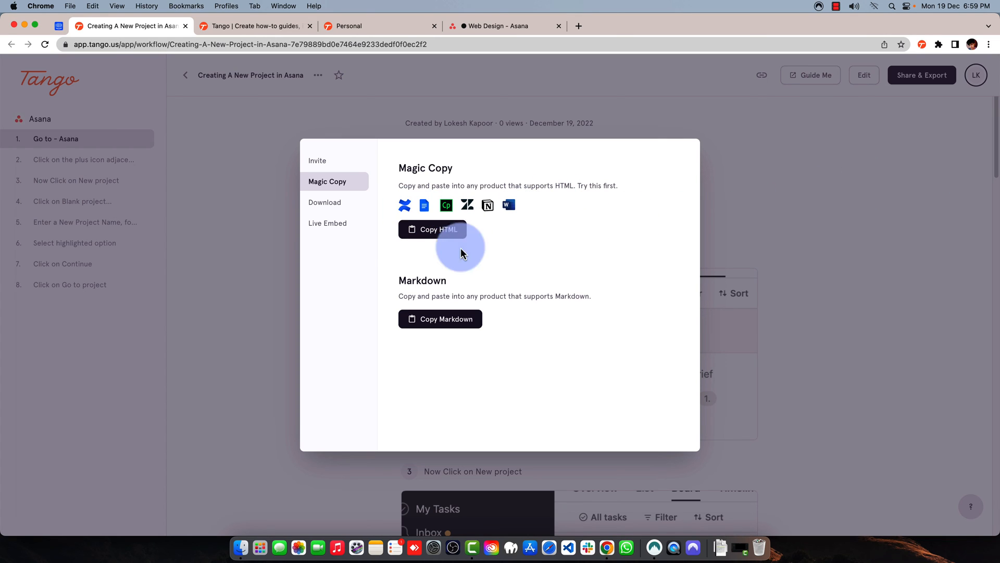
{"action": "mouse_move", "coordinate": [506, 208]}
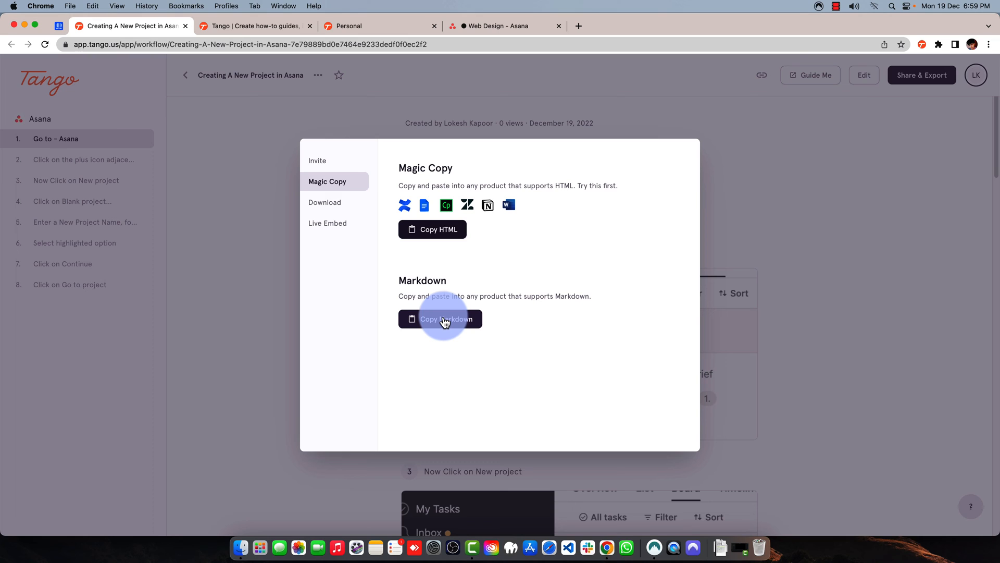
{"action": "mouse_move", "coordinate": [582, 304]}
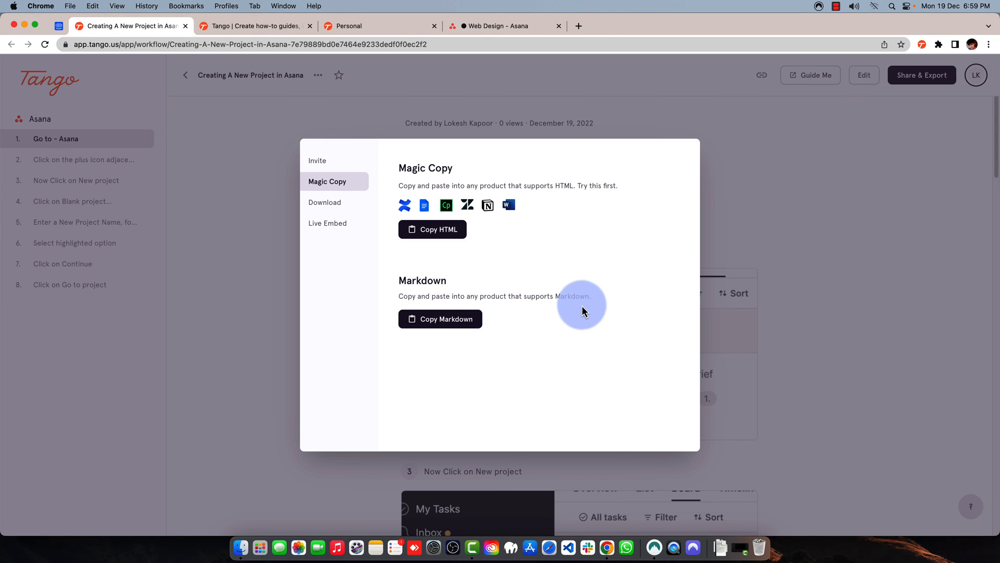
Show the Download export pane offering the guide as a PDF.
{"action": "left_click", "coordinate": [324, 202]}
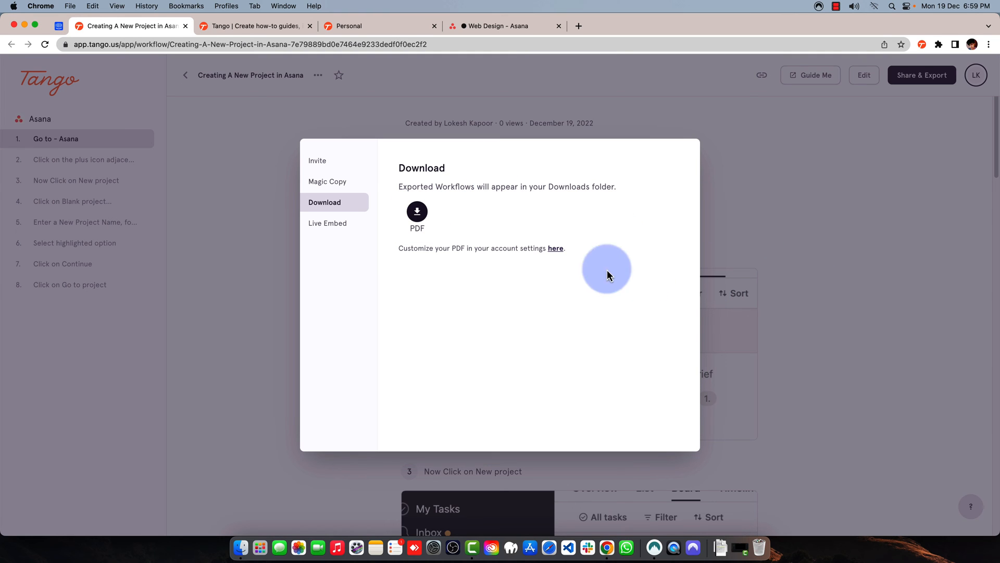
{"action": "mouse_move", "coordinate": [418, 212]}
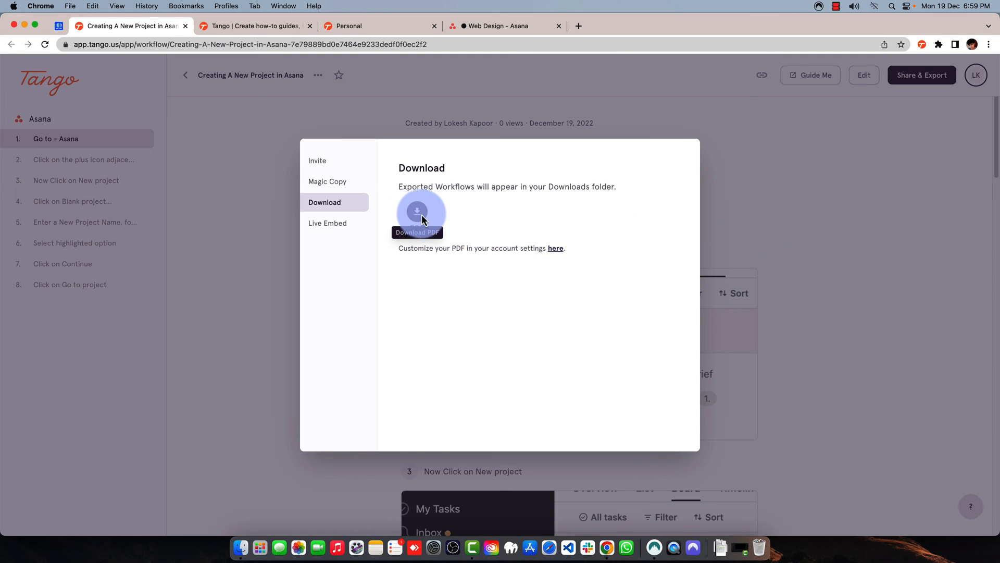
{"action": "mouse_move", "coordinate": [555, 248]}
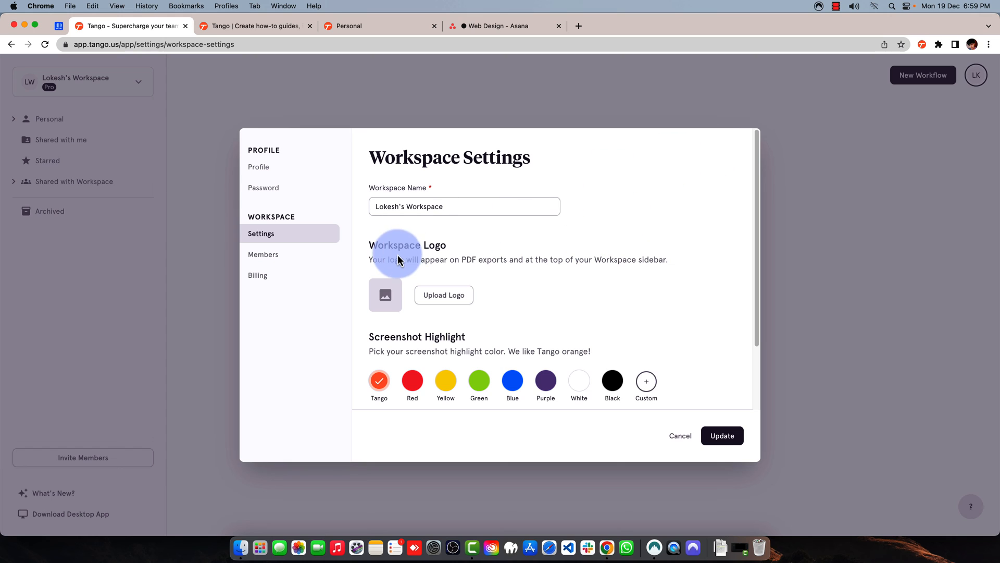
Scroll through the Workspace Settings for PDF logo and highlight colour.
{"action": "scroll", "scroll_direction": "down", "scroll_amount": 3}
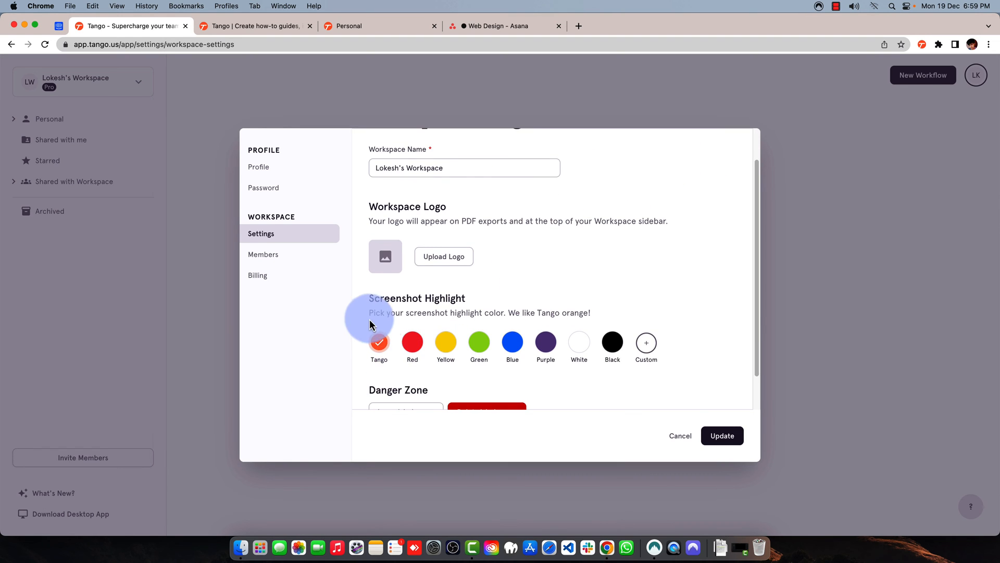
{"action": "scroll", "scroll_direction": "down", "scroll_amount": 3}
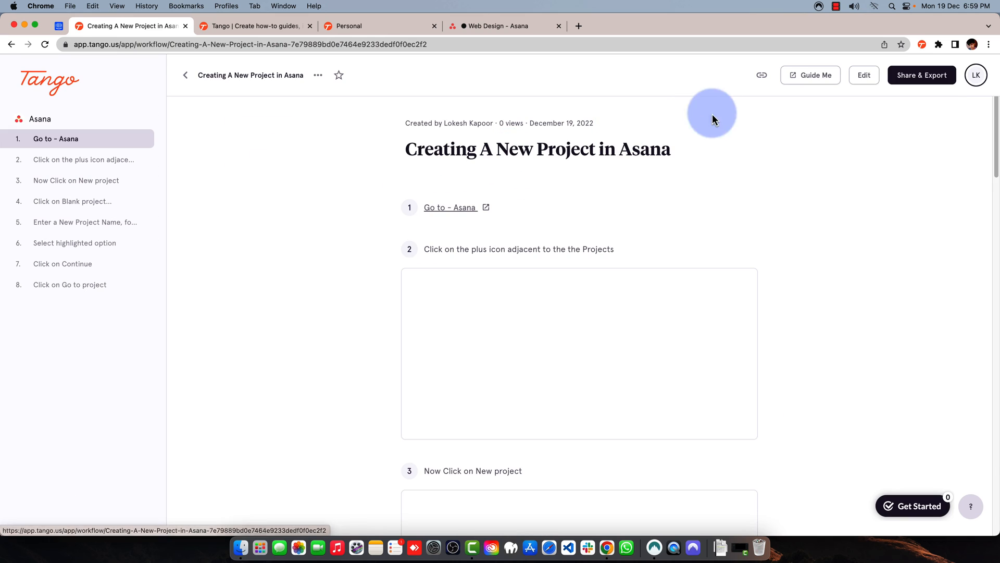
Reopen Share & Export, compare the Live Embed and PDF download options, then close it.
{"action": "left_click", "coordinate": [921, 75]}
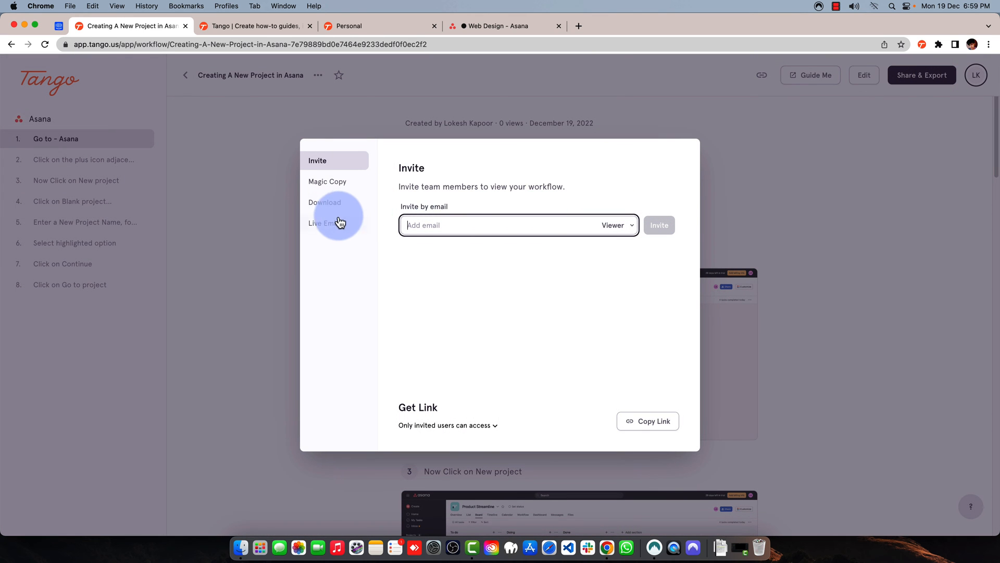
{"action": "left_click", "coordinate": [327, 222]}
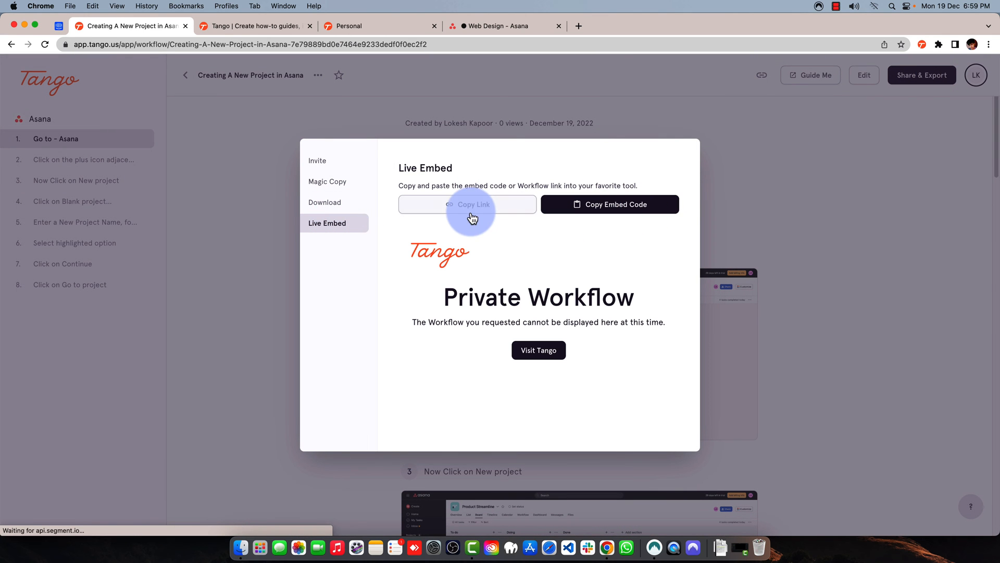
{"action": "left_click", "coordinate": [324, 202]}
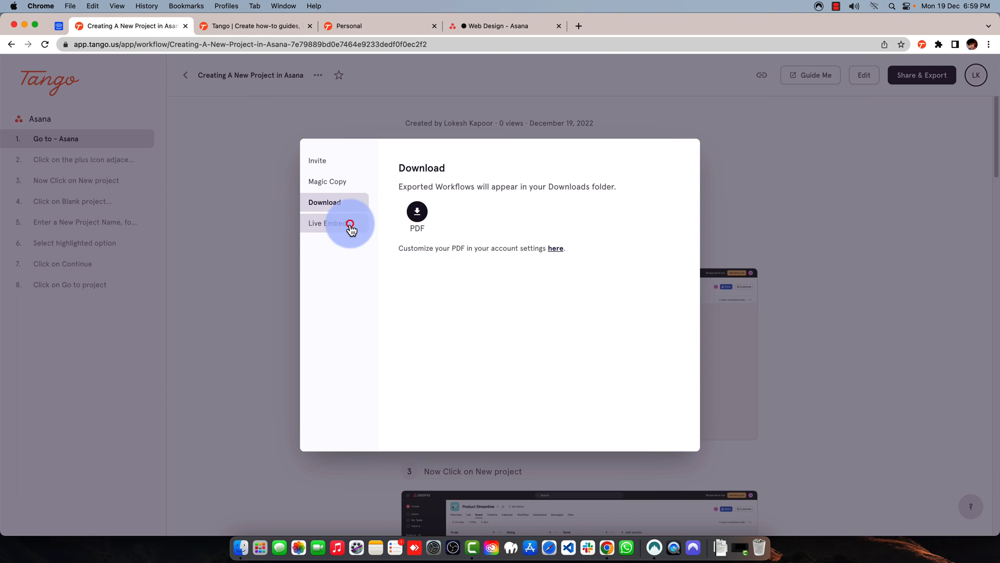
{"action": "left_click", "coordinate": [328, 223]}
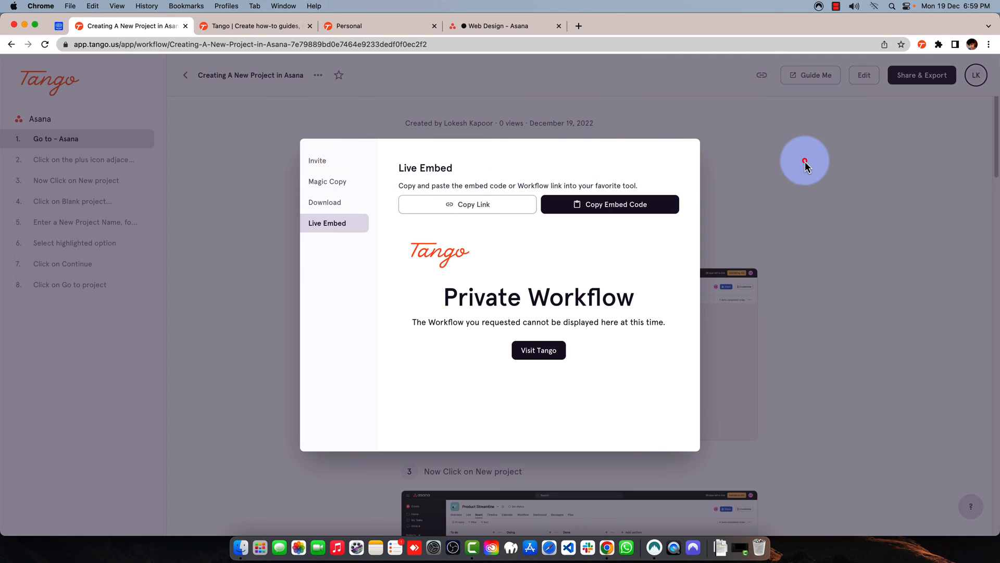
{"action": "left_click", "coordinate": [976, 75]}
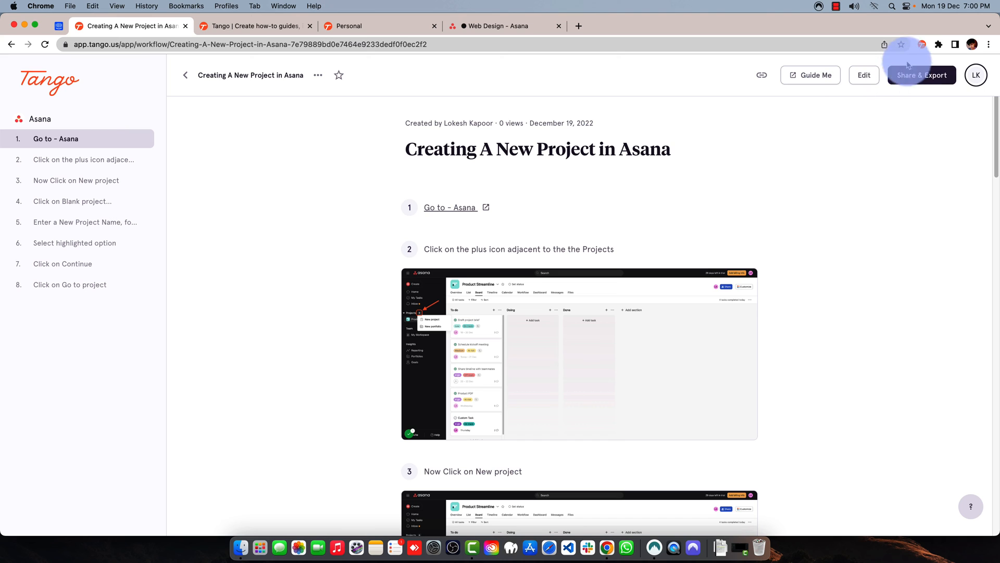
{"action": "mouse_move", "coordinate": [847, 206]}
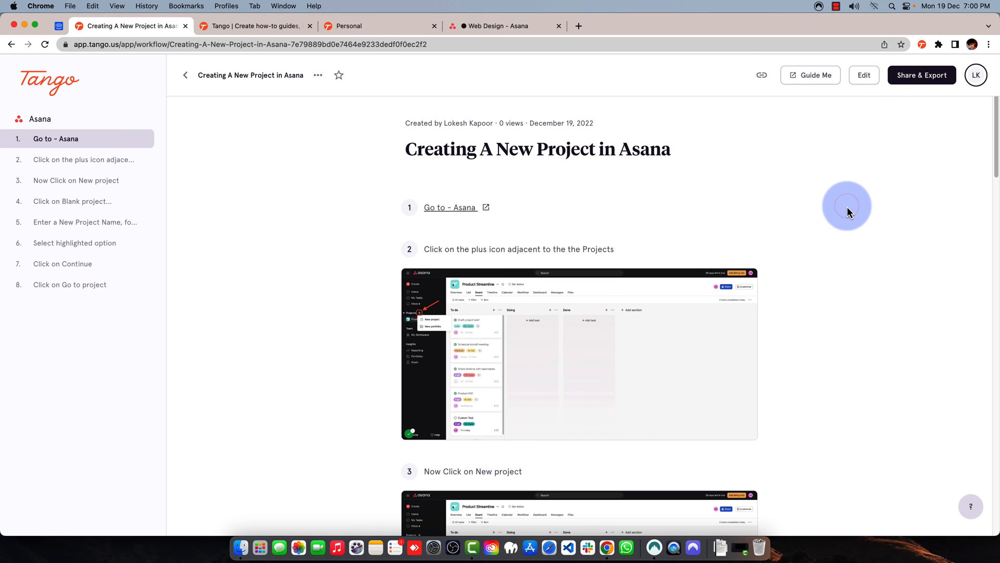
Scroll through the Asana guide's steps, including the step 2 screenshot.
{"action": "scroll", "scroll_direction": "down", "scroll_amount": 3}
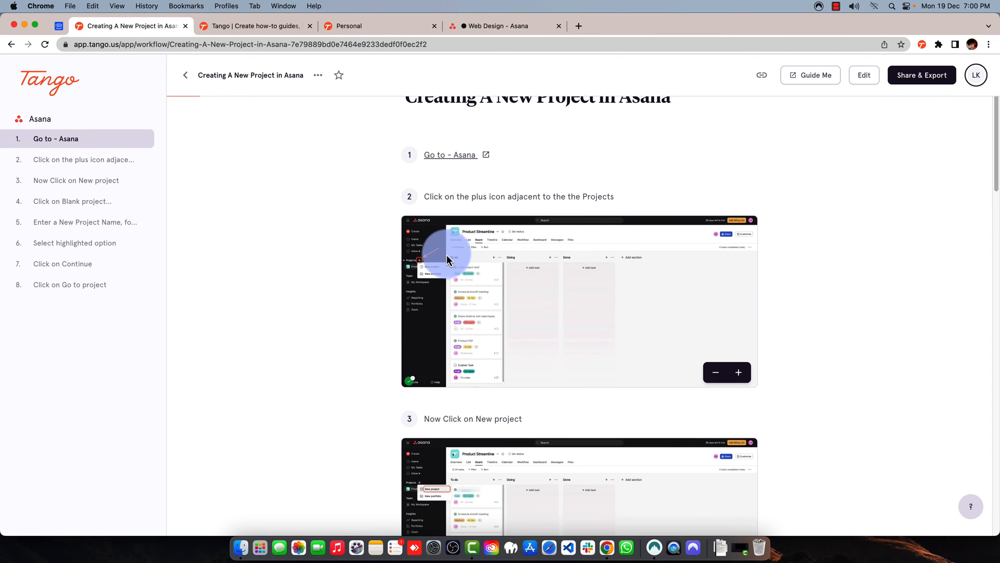
{"action": "mouse_move", "coordinate": [389, 276]}
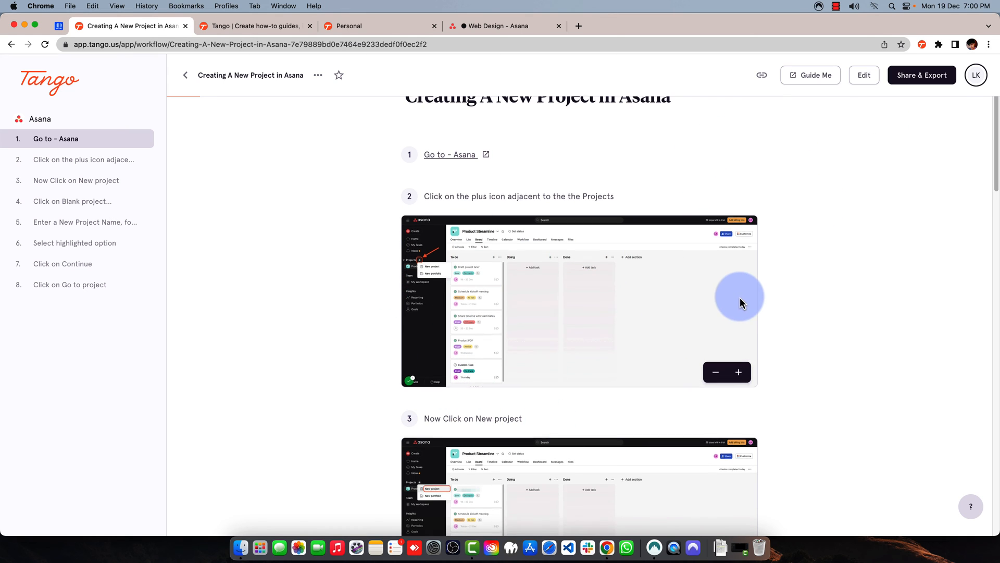
{"action": "scroll", "scroll_direction": "down", "scroll_amount": 3}
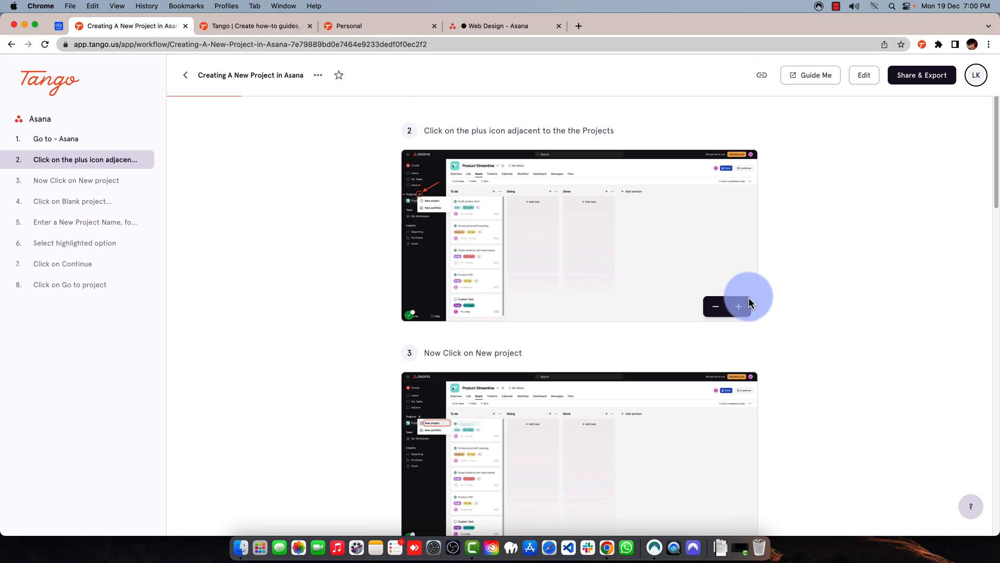
{"action": "mouse_move", "coordinate": [887, 235]}
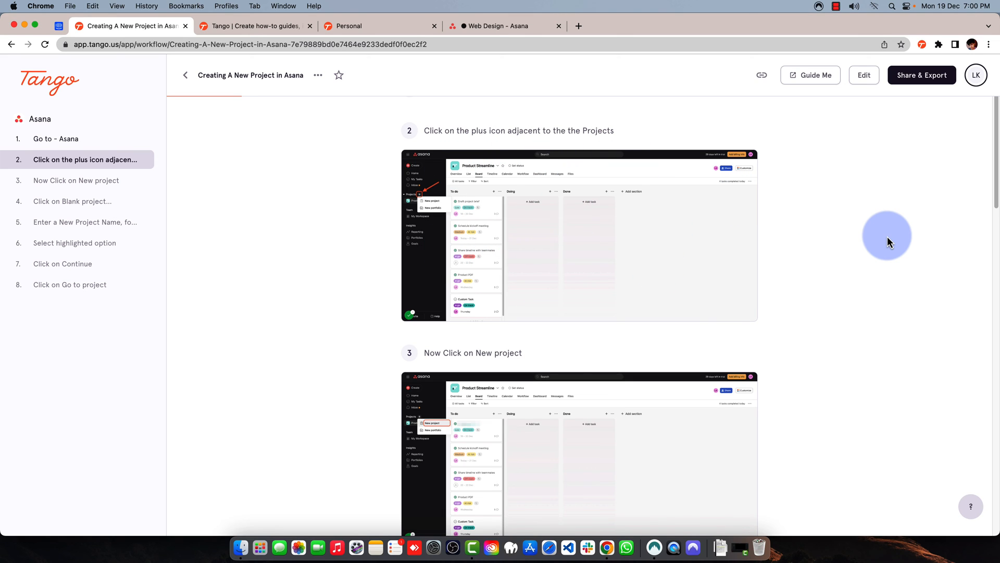
{"action": "mouse_move", "coordinate": [692, 195]}
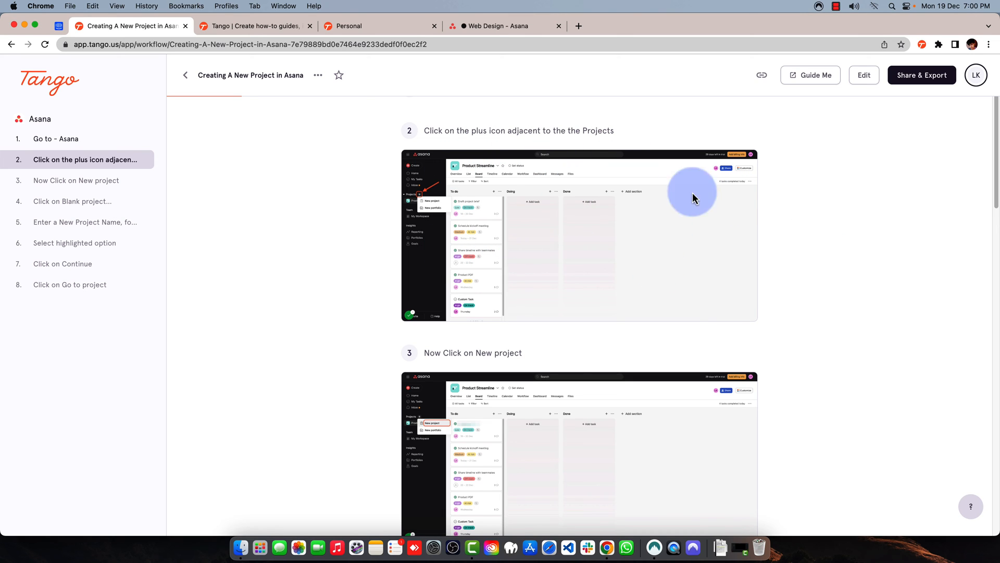
{"action": "scroll", "scroll_direction": "down", "scroll_amount": 3}
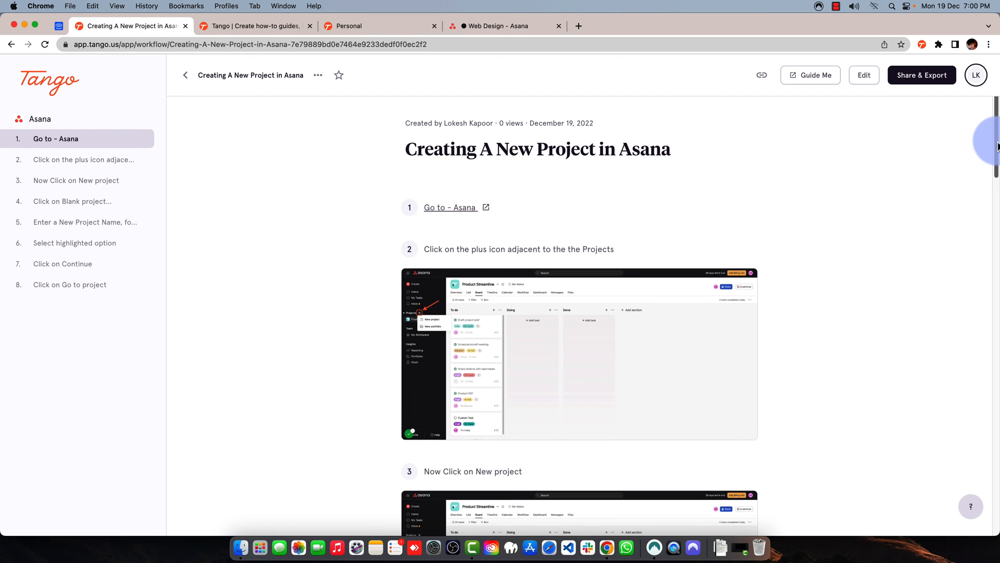
{"action": "scroll", "scroll_direction": "down", "scroll_amount": 3}
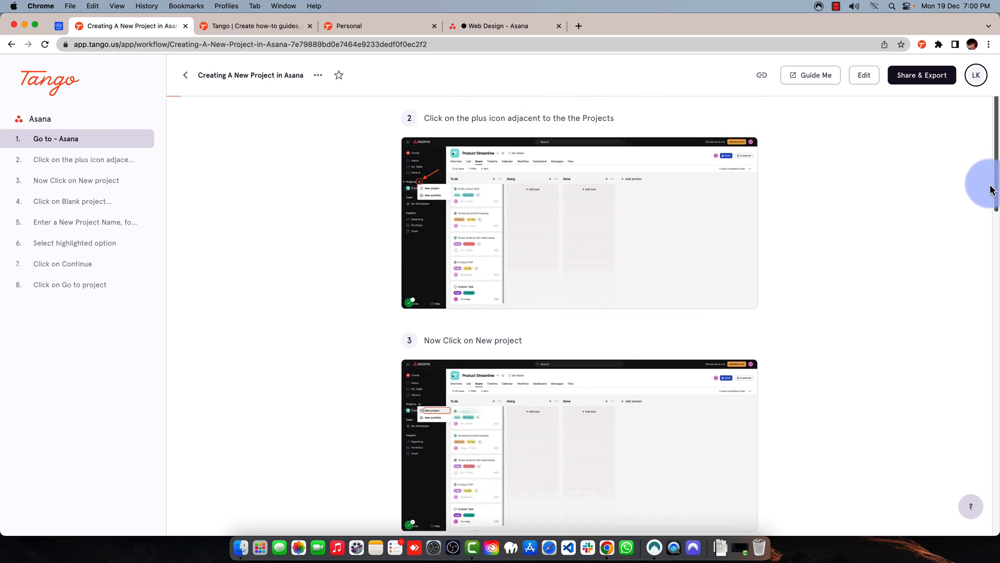
{"action": "scroll", "scroll_direction": "down", "scroll_amount": 3}
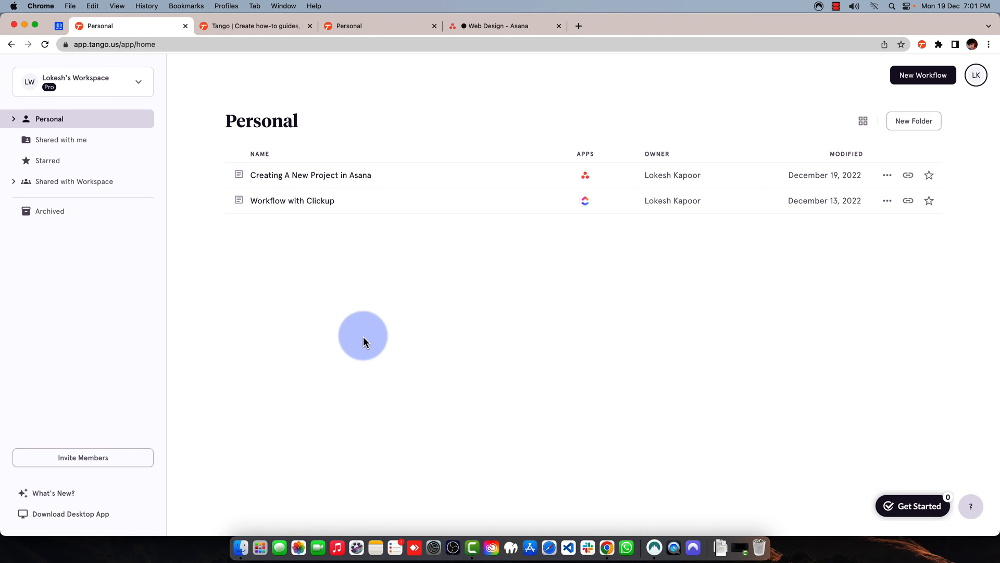
On tango.us, review the Pricing page's Free Starter, $16/mo Pro and Custom Enterprise plans.
{"action": "left_click", "coordinate": [96, 44]}
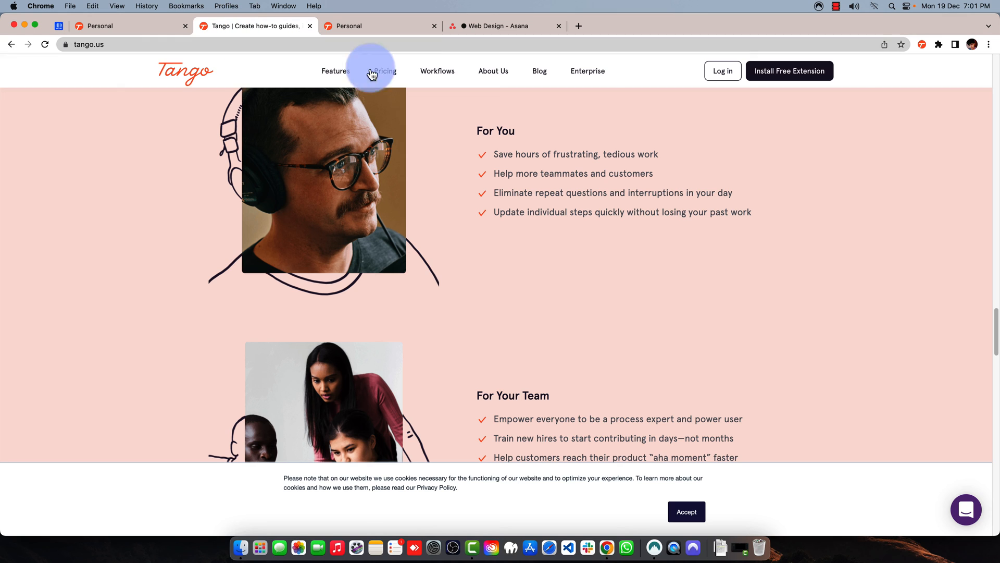
{"action": "mouse_move", "coordinate": [455, 75]}
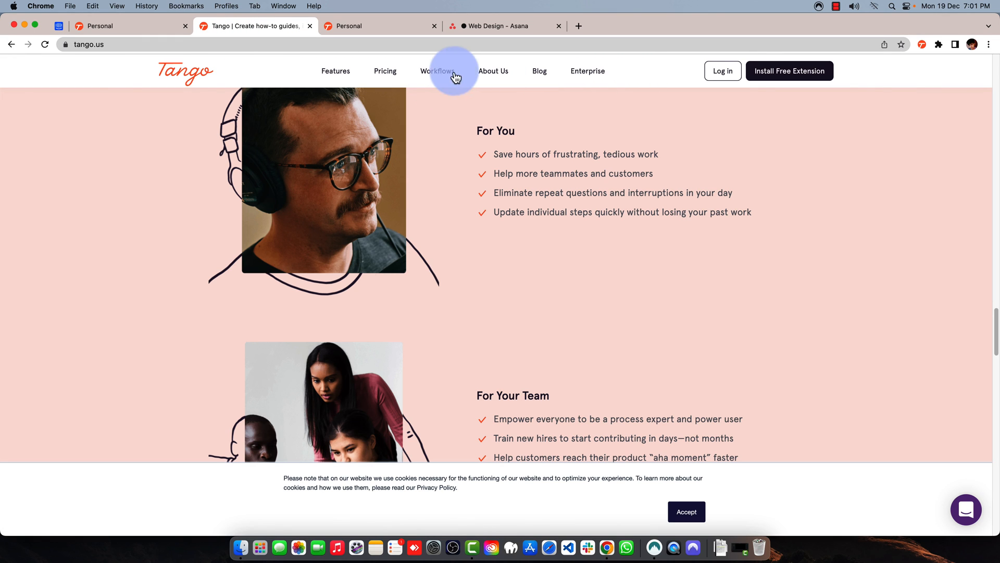
{"action": "left_click", "coordinate": [385, 71]}
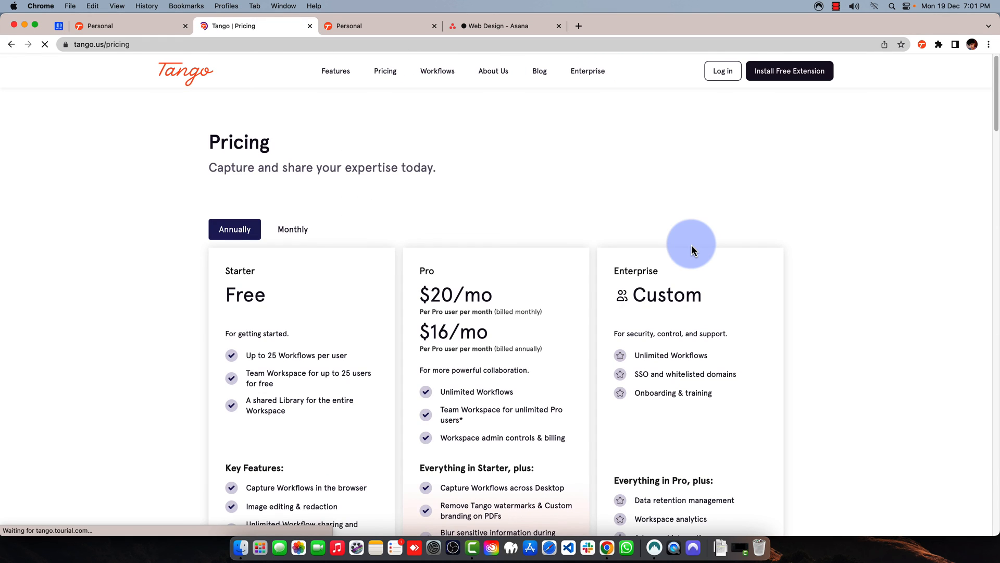
{"action": "scroll", "scroll_direction": "down", "scroll_amount": 3}
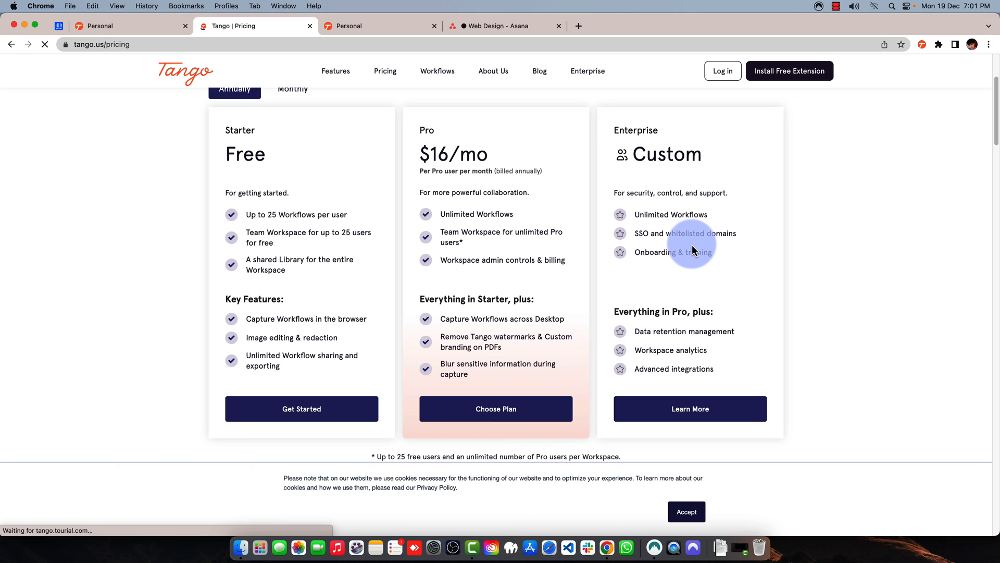
{"action": "mouse_move", "coordinate": [225, 138]}
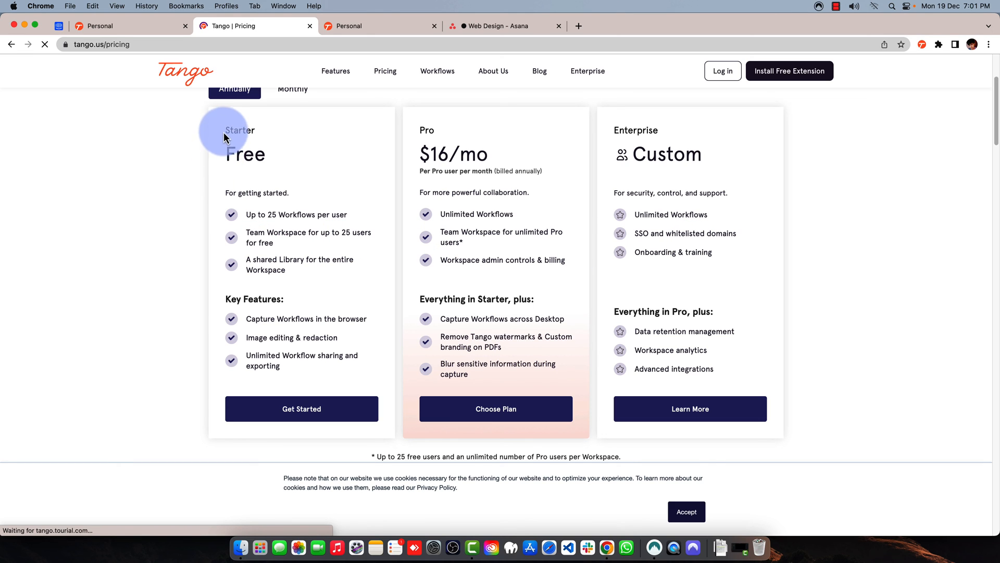
{"action": "mouse_move", "coordinate": [307, 223]}
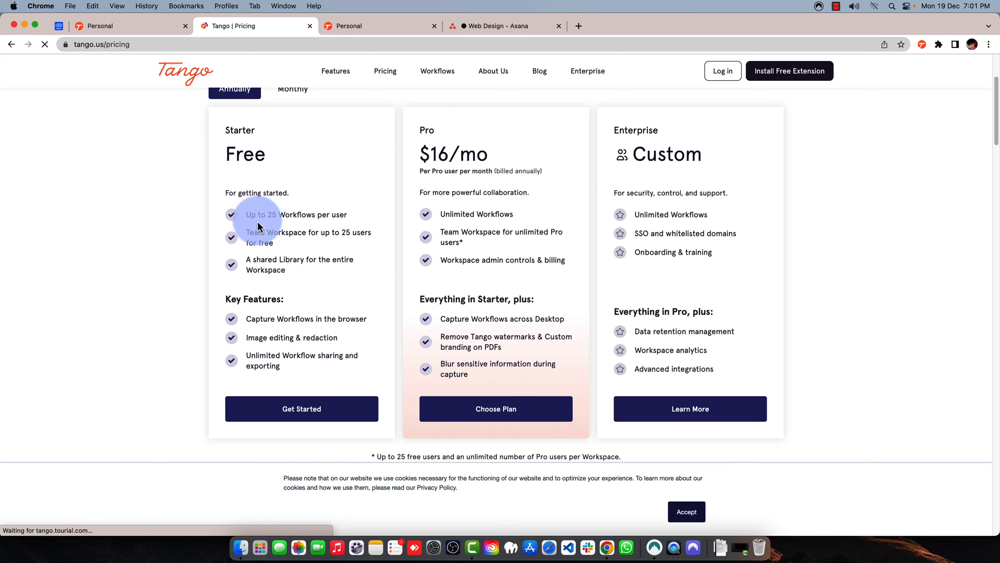
{"action": "mouse_move", "coordinate": [328, 227]}
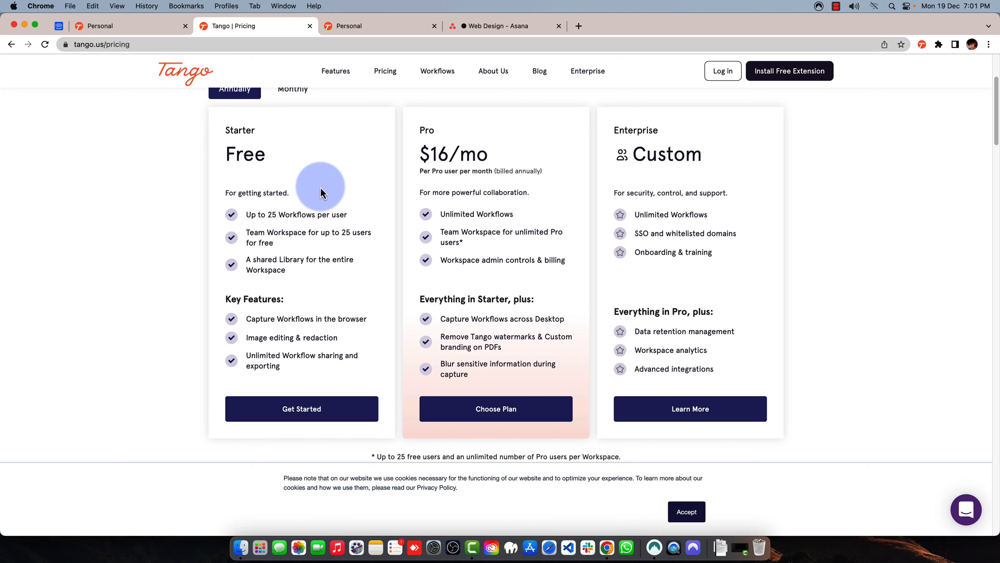
{"action": "mouse_move", "coordinate": [953, 162]}
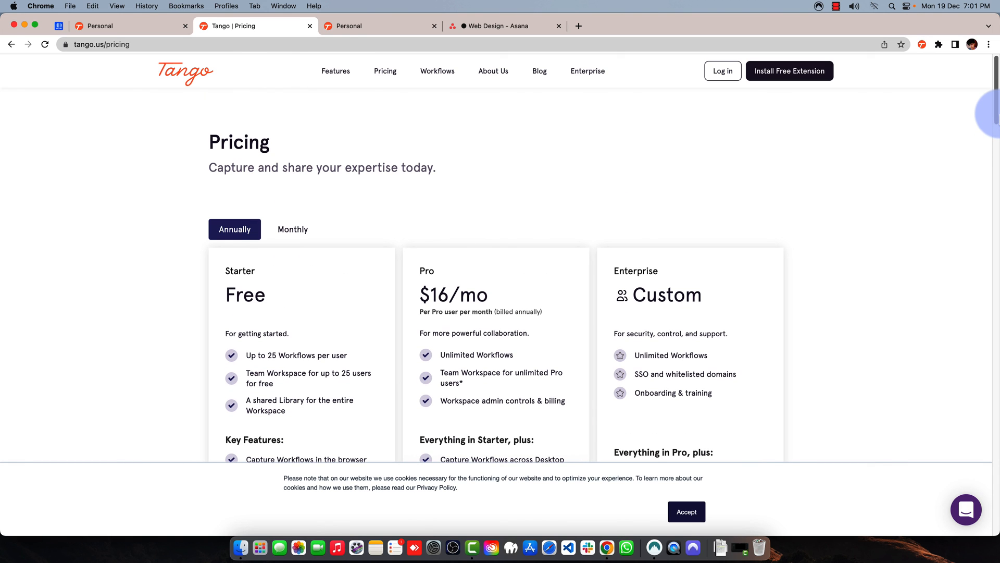
{"action": "scroll", "scroll_direction": "down", "scroll_amount": 3}
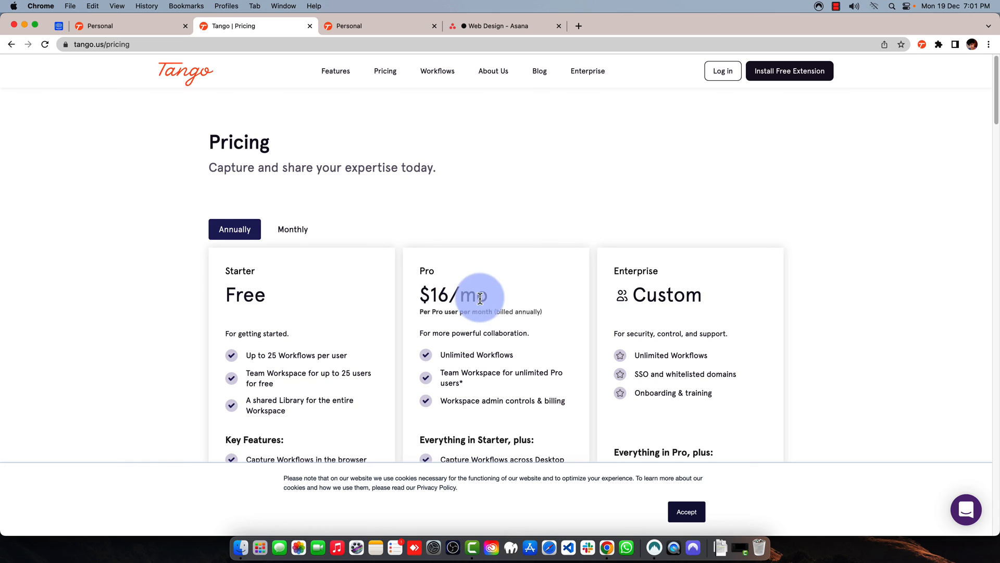
{"action": "scroll", "scroll_direction": "down", "scroll_amount": 3}
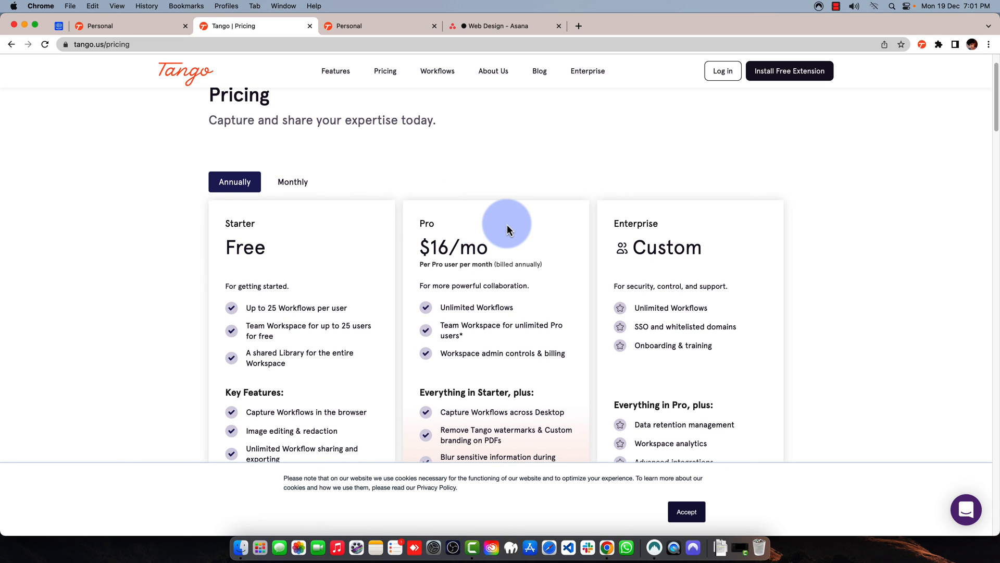
{"action": "scroll", "scroll_direction": "down", "scroll_amount": 3}
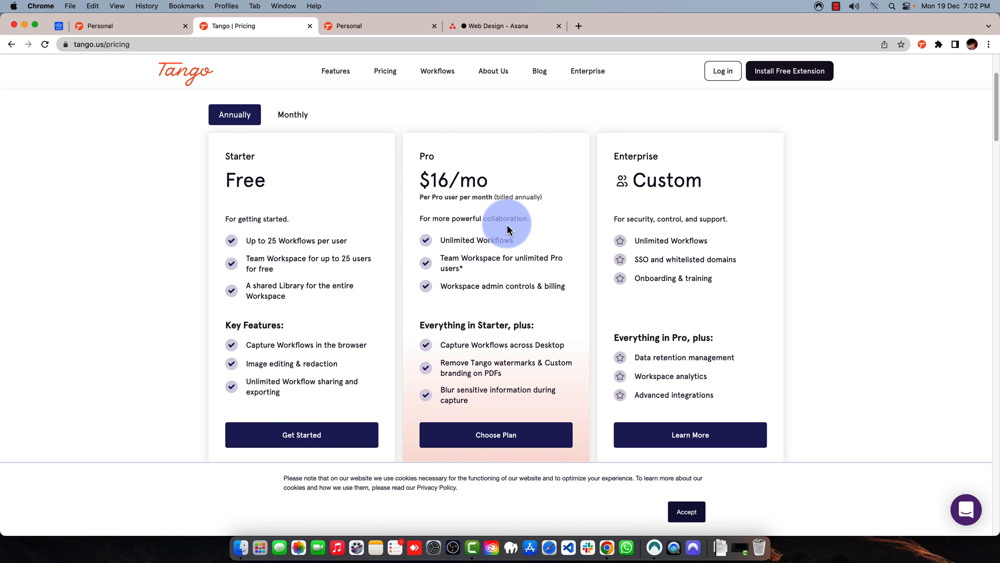
{"action": "mouse_move", "coordinate": [792, 261]}
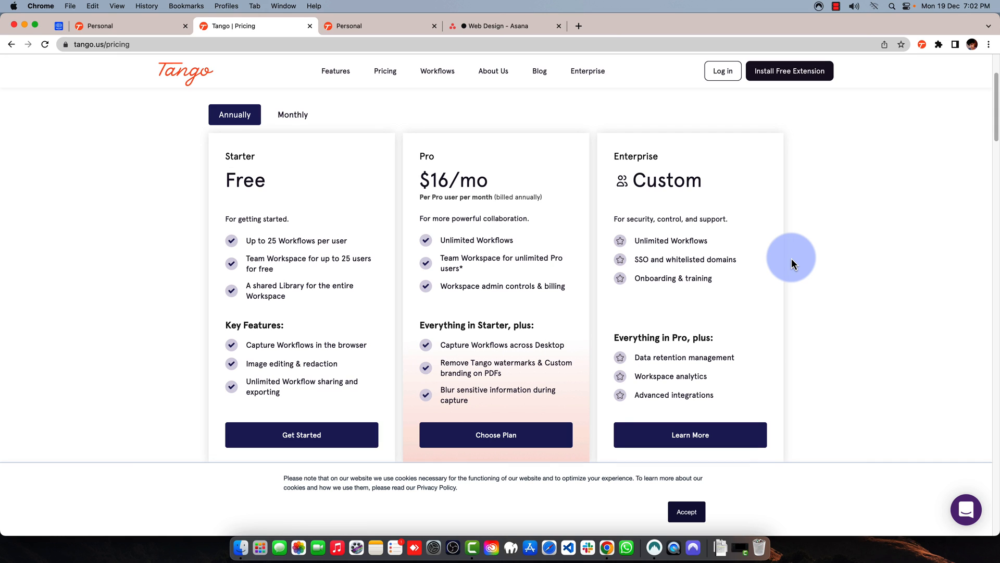
{"action": "mouse_move", "coordinate": [430, 156]}
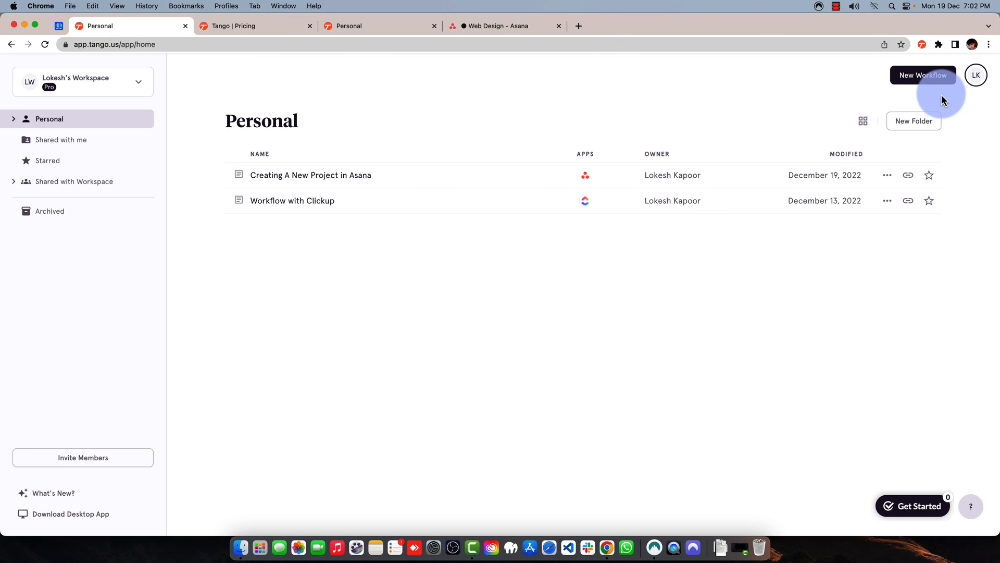
Open the LK account menu, then return to the Tango | Pricing tab.
{"action": "left_click", "coordinate": [975, 74]}
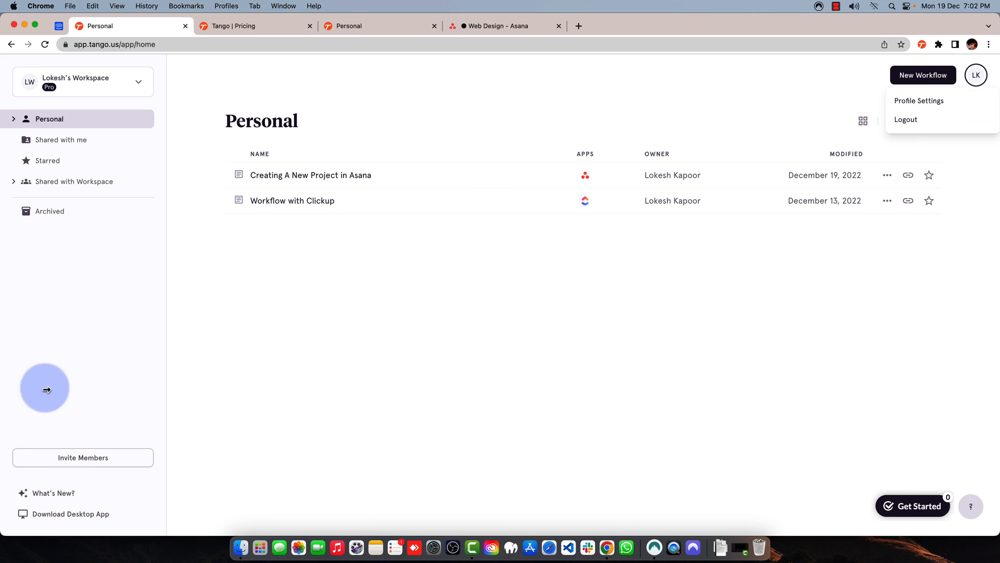
{"action": "mouse_move", "coordinate": [237, 180]}
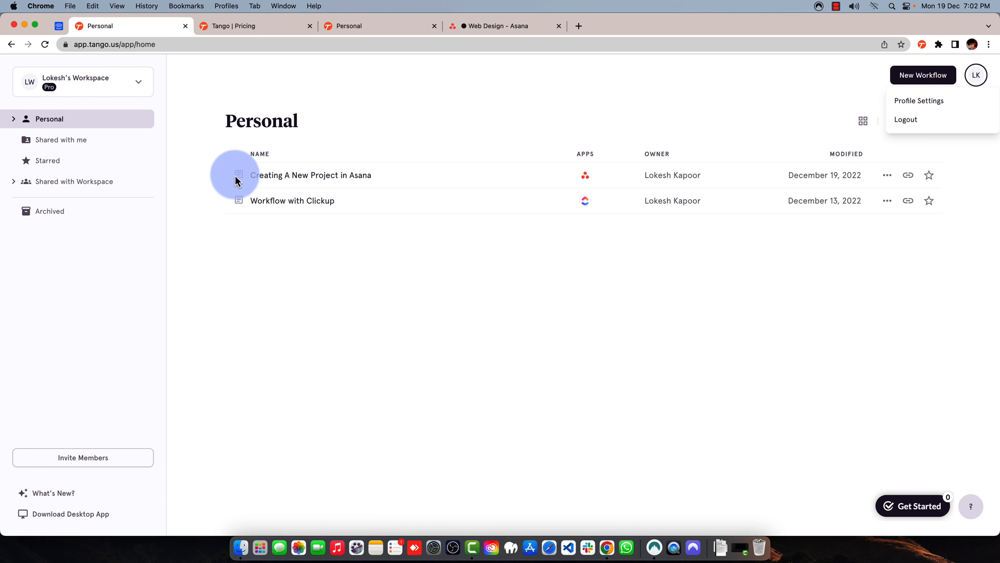
{"action": "mouse_move", "coordinate": [194, 88]}
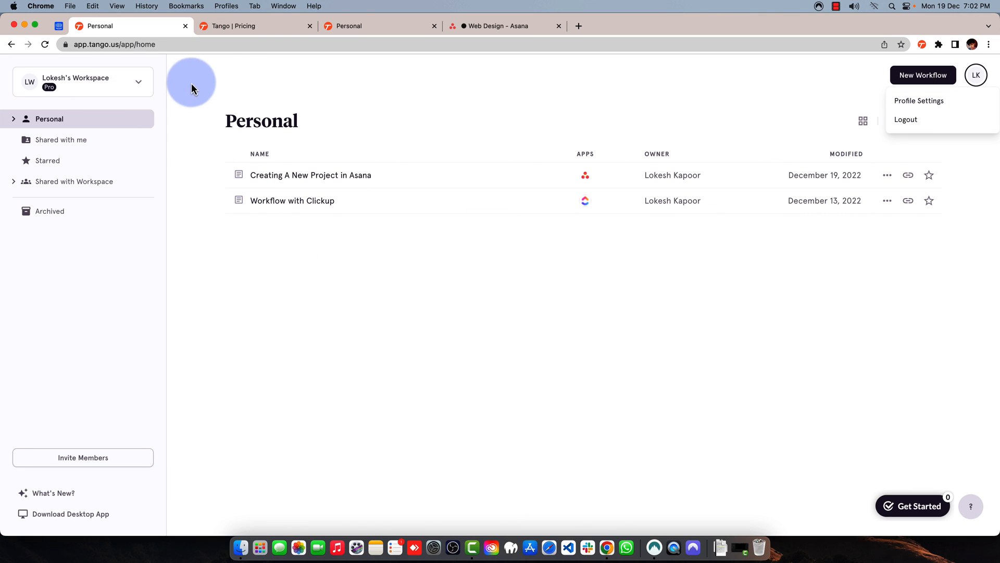
{"action": "left_click", "coordinate": [254, 26]}
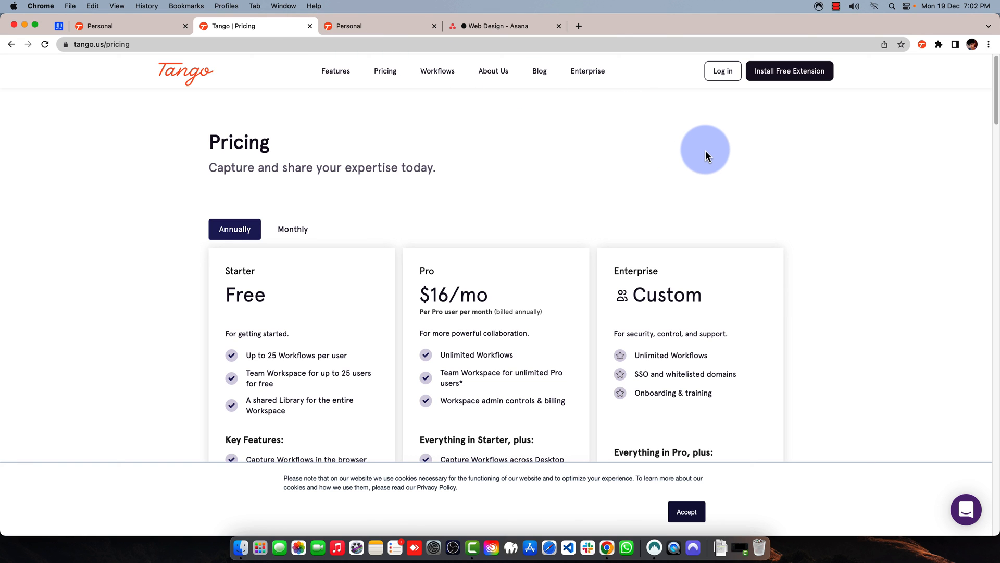
{"action": "scroll", "scroll_direction": "down", "scroll_amount": 3}
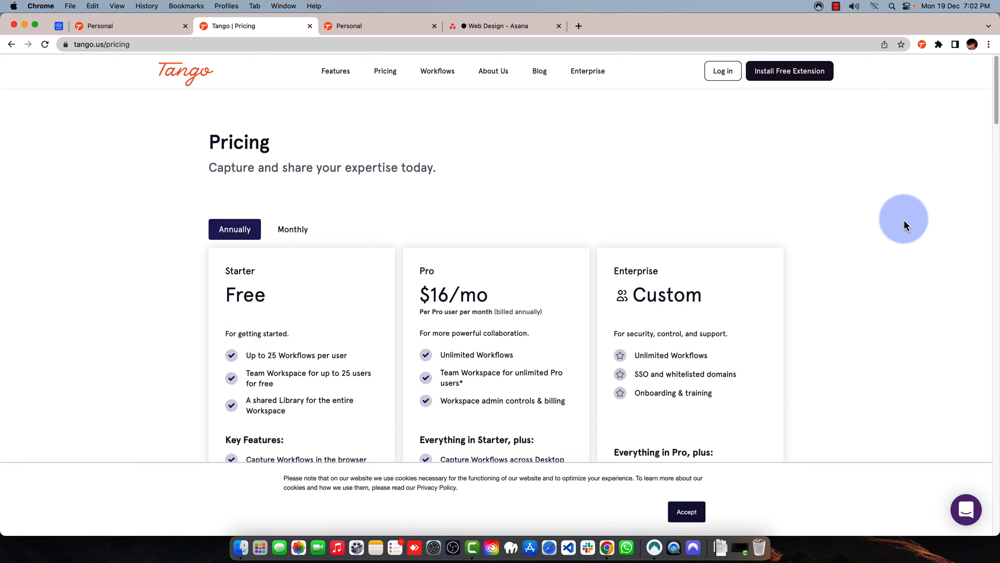
{"action": "mouse_move", "coordinate": [905, 225]}
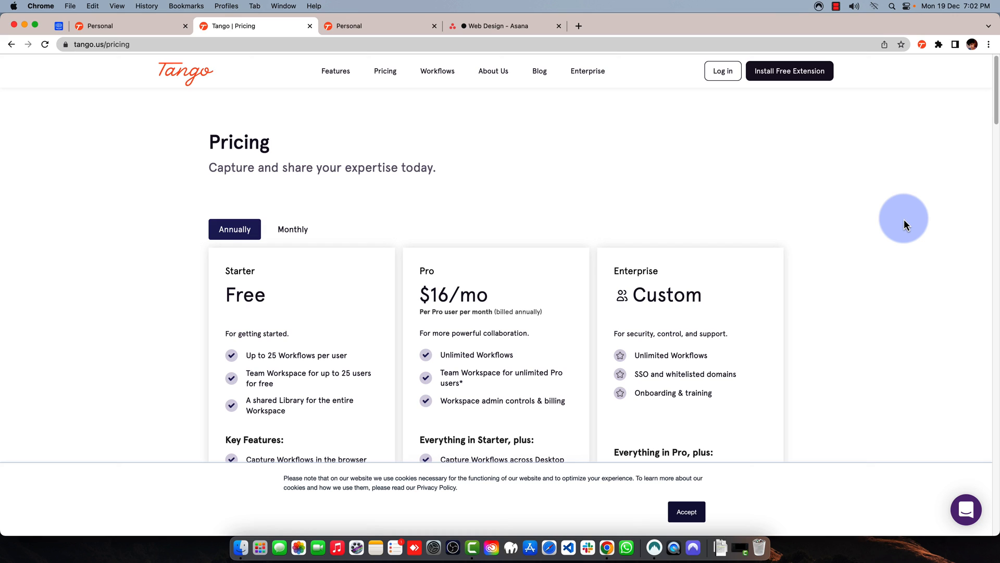